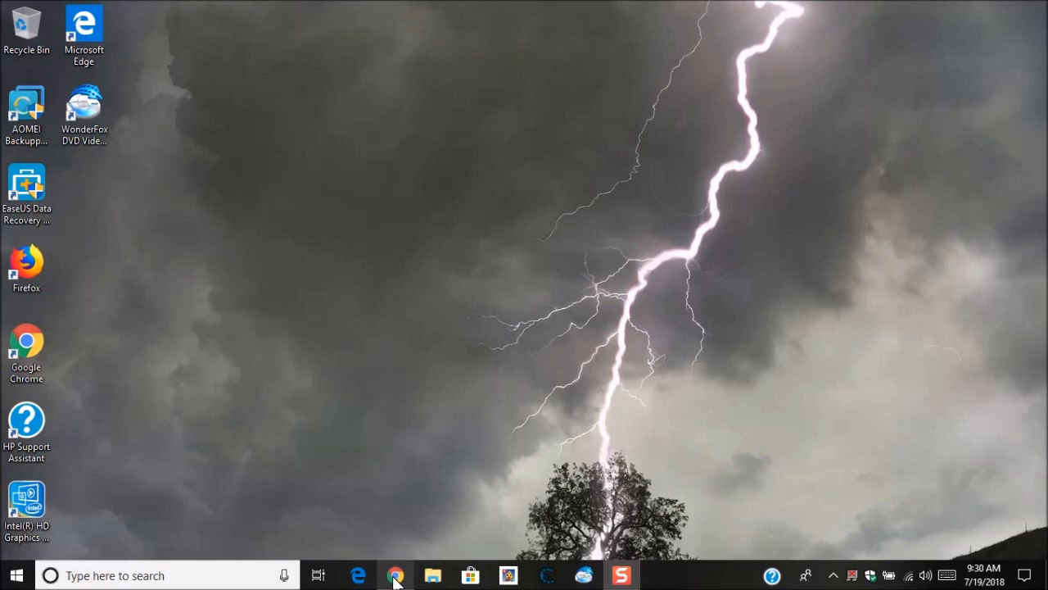
Go from Action Center's All settings to the Network & Internet Status page.
{"action": "left_click", "coordinate": [391, 575]}
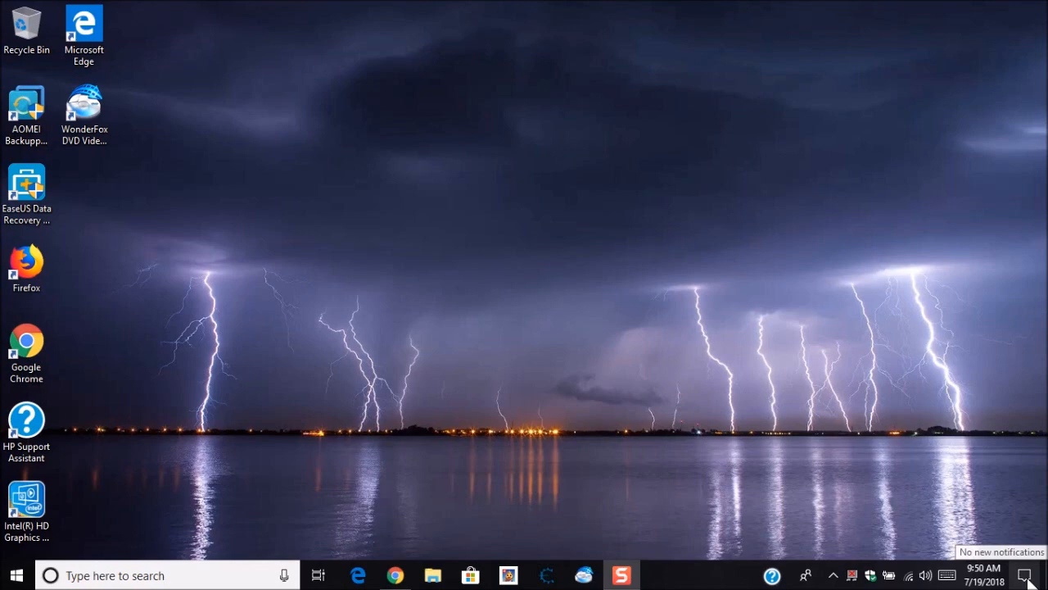
{"action": "left_click", "coordinate": [1025, 571]}
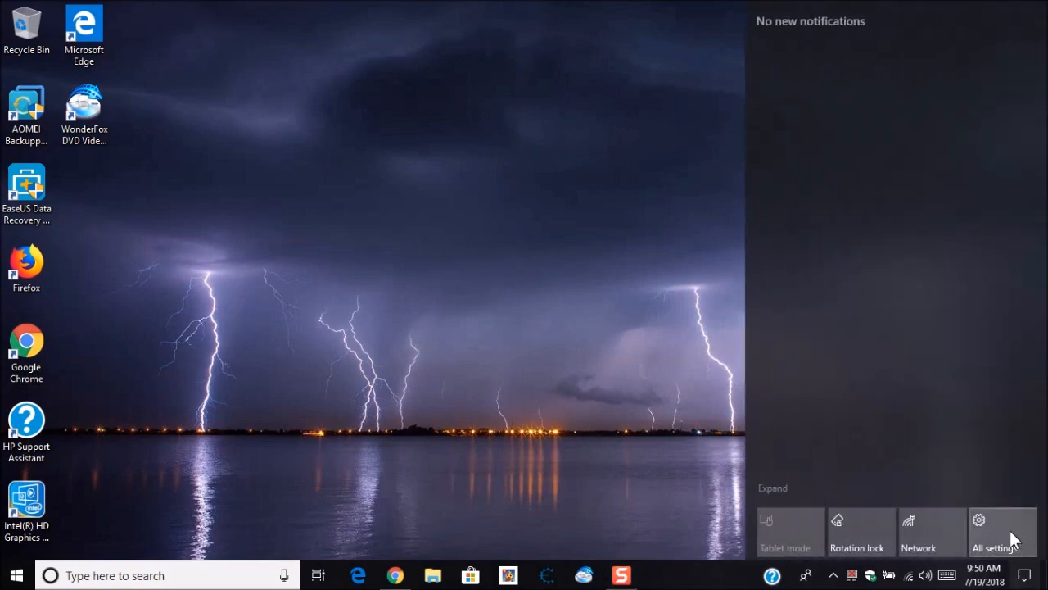
{"action": "left_click", "coordinate": [979, 521]}
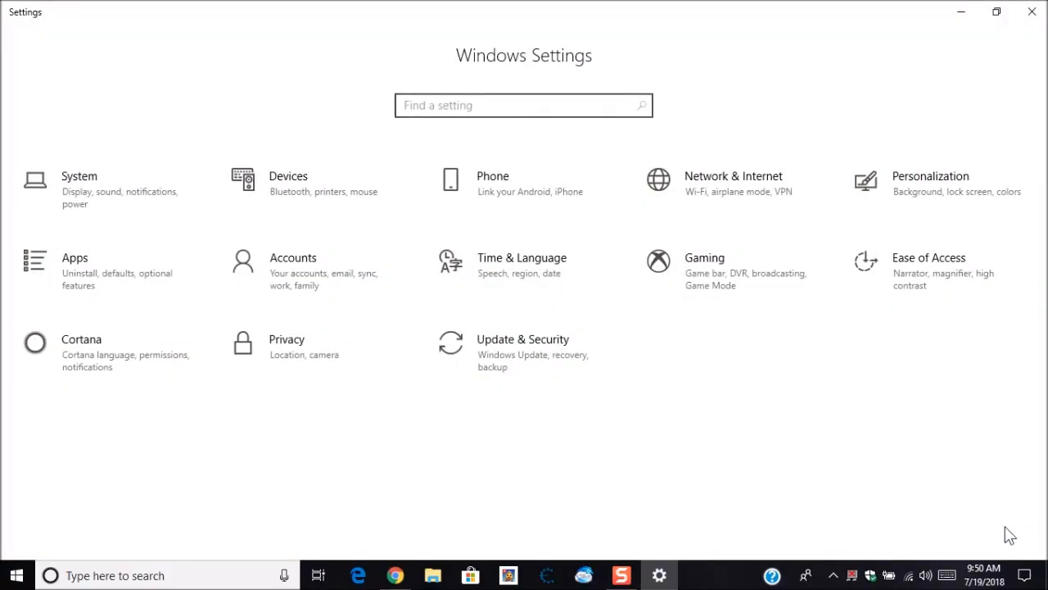
{"action": "mouse_move", "coordinate": [712, 182]}
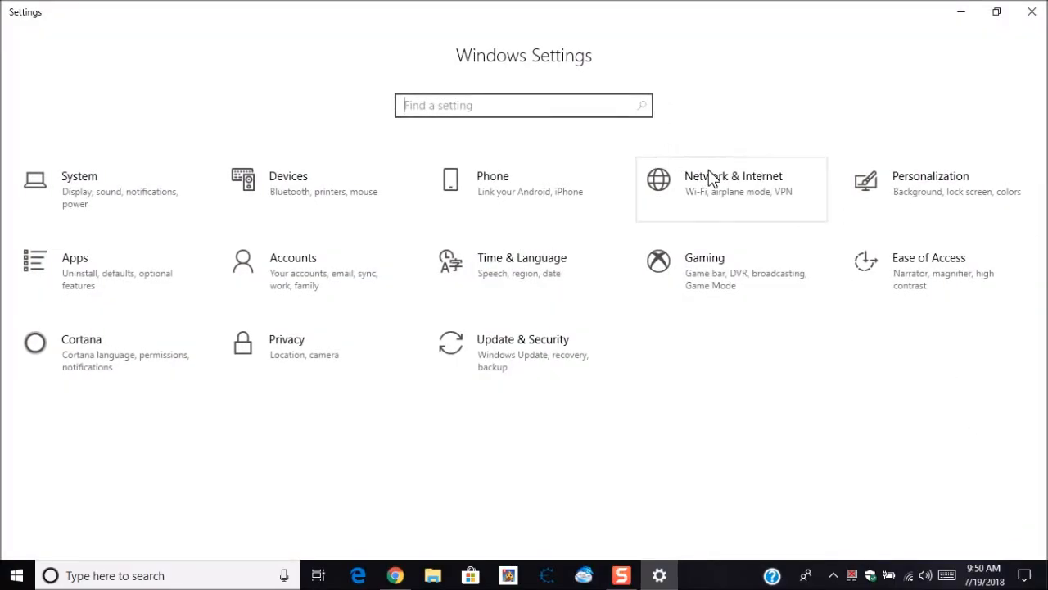
{"action": "left_click", "coordinate": [733, 182]}
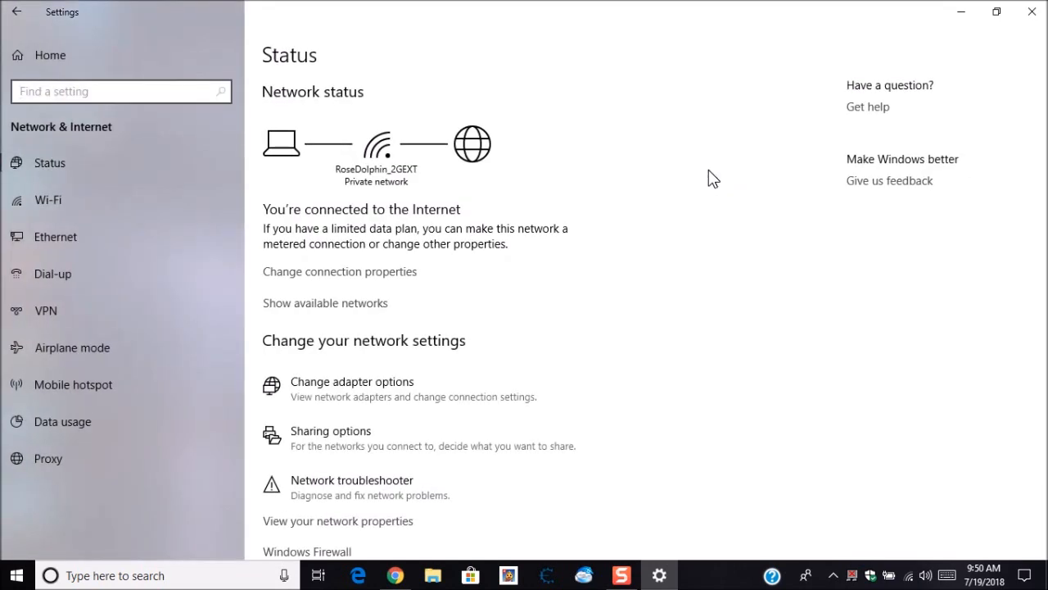
{"action": "mouse_move", "coordinate": [451, 248]}
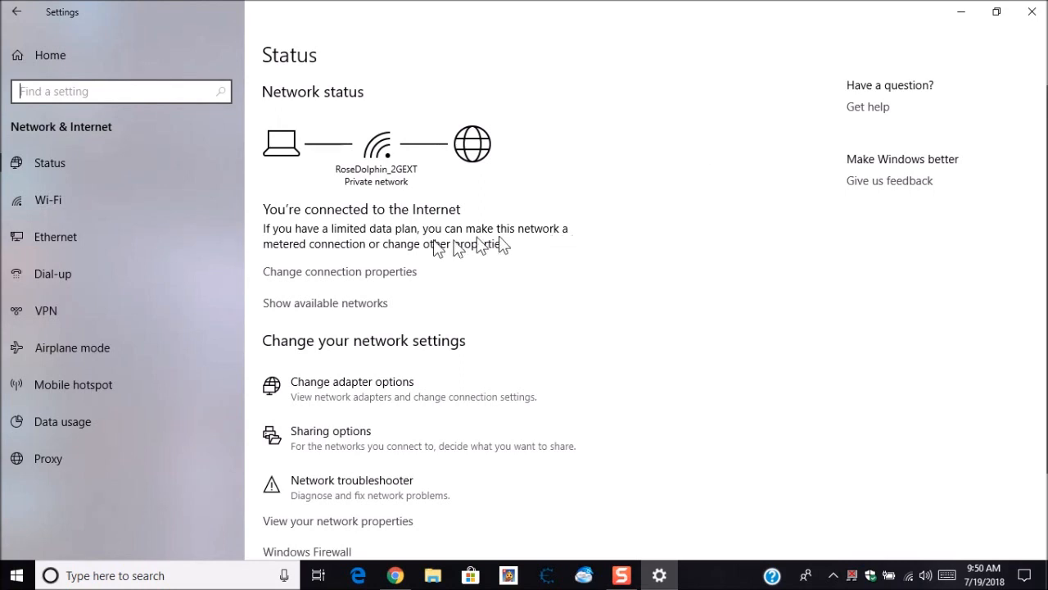
{"action": "mouse_move", "coordinate": [324, 281]}
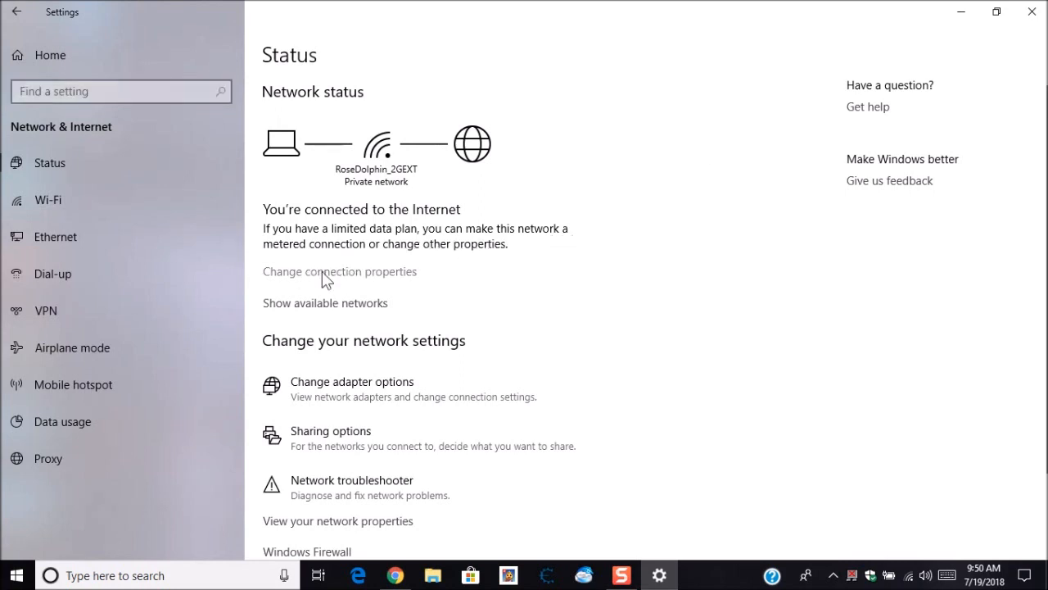
Switch on 'Set as metered connection' in the Wi-Fi network's properties.
{"action": "left_click", "coordinate": [339, 271]}
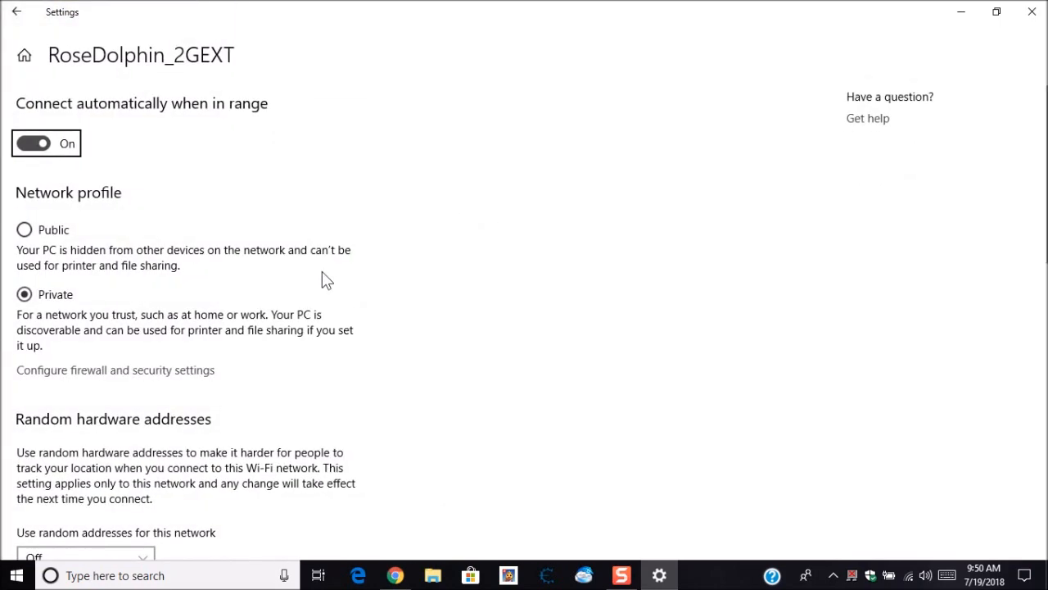
{"action": "scroll", "scroll_direction": "down", "scroll_amount": 3}
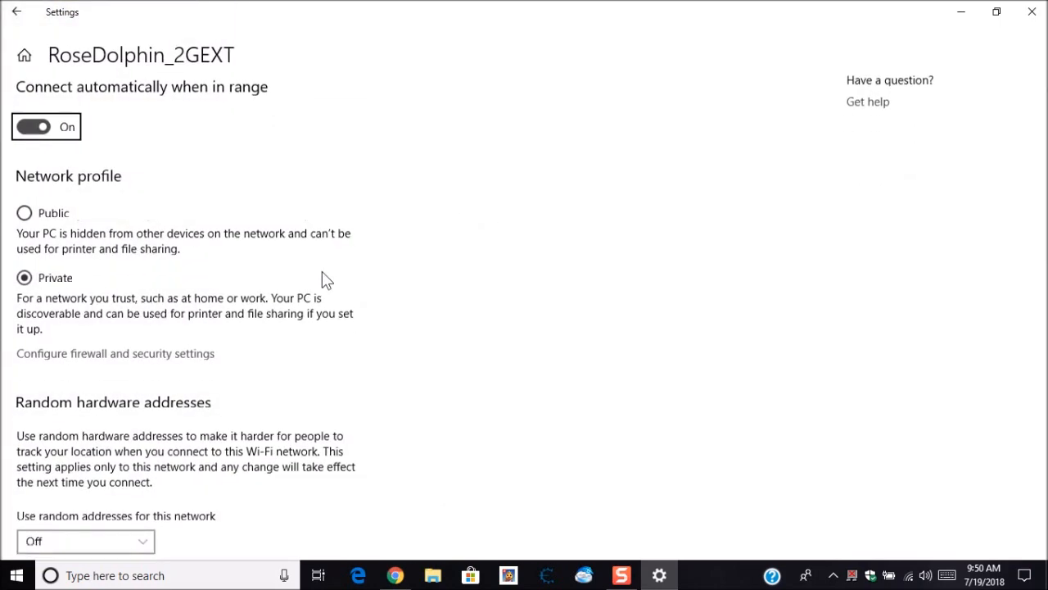
{"action": "scroll", "scroll_direction": "down", "scroll_amount": 3}
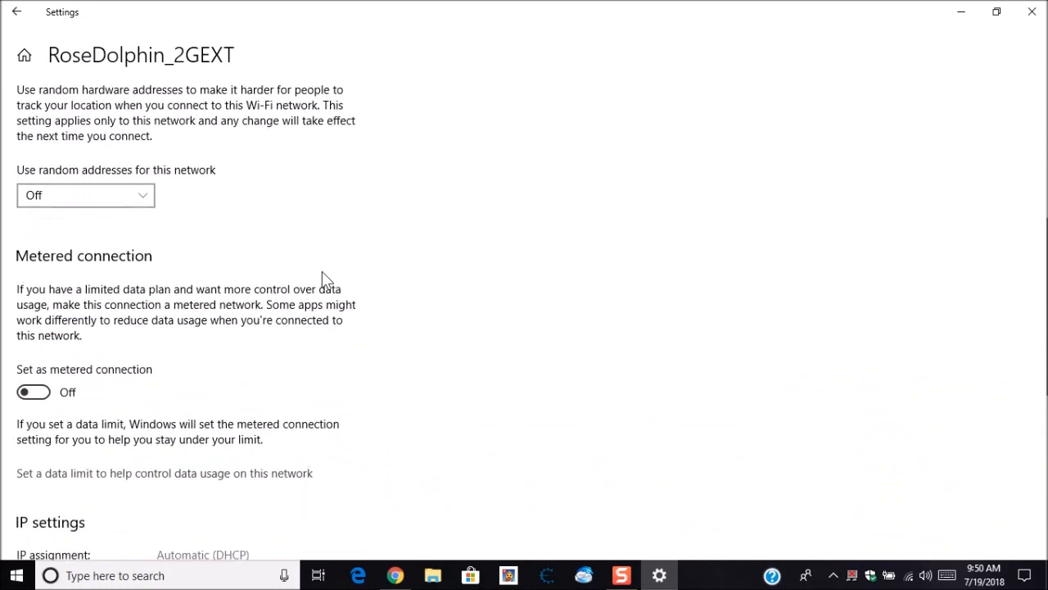
{"action": "scroll", "scroll_direction": "down", "scroll_amount": 3}
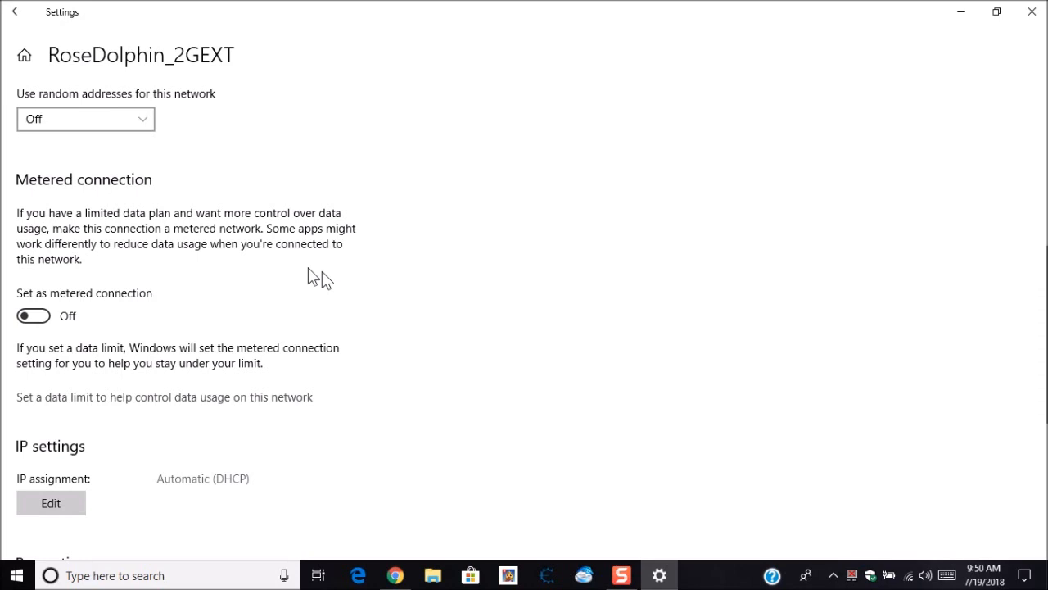
{"action": "mouse_move", "coordinate": [117, 313]}
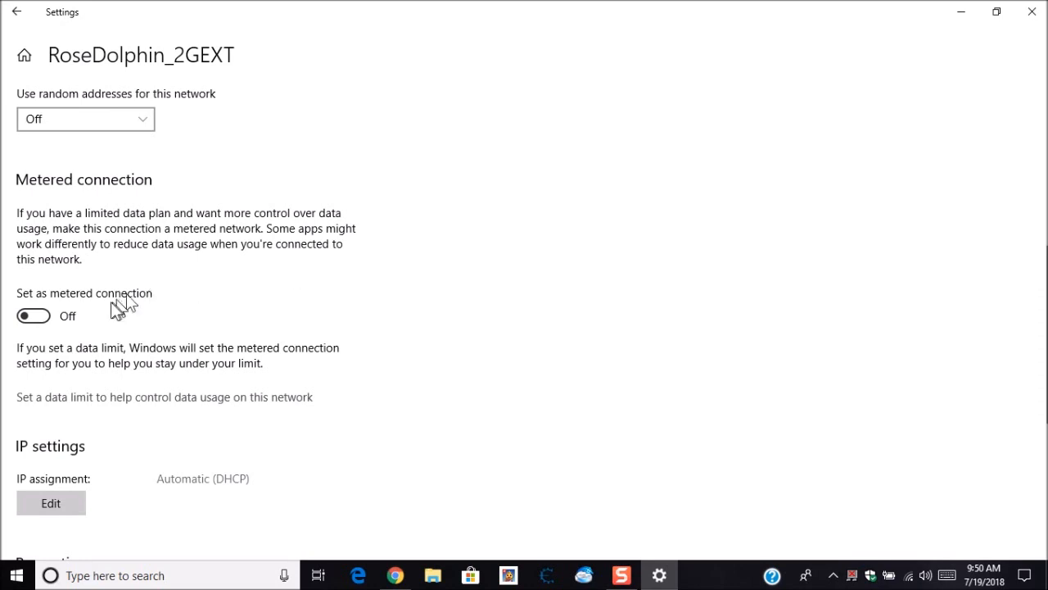
{"action": "left_click", "coordinate": [33, 316]}
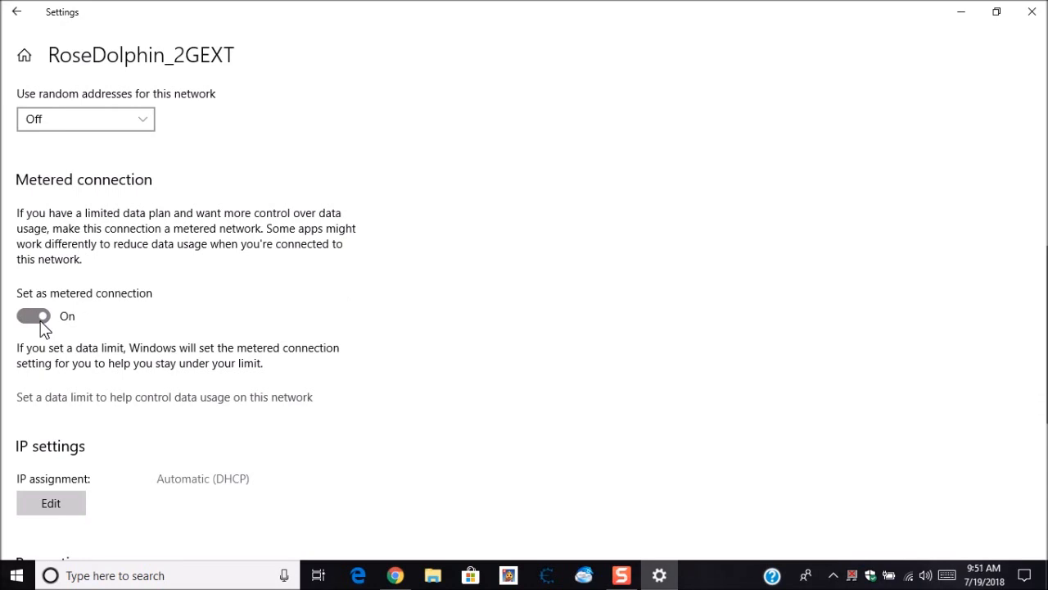
{"action": "mouse_move", "coordinate": [58, 330]}
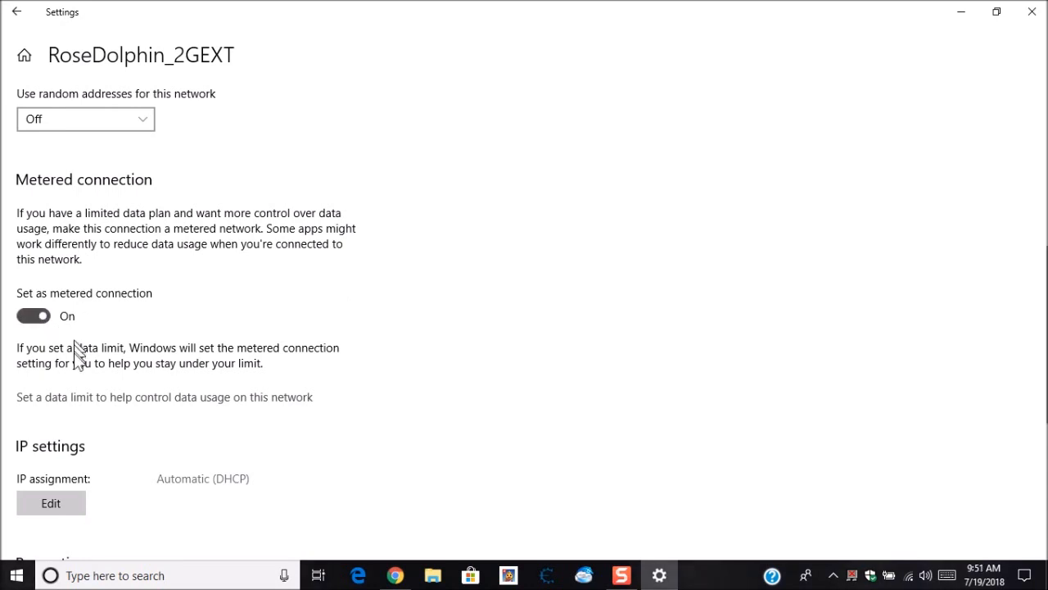
{"action": "mouse_move", "coordinate": [102, 414]}
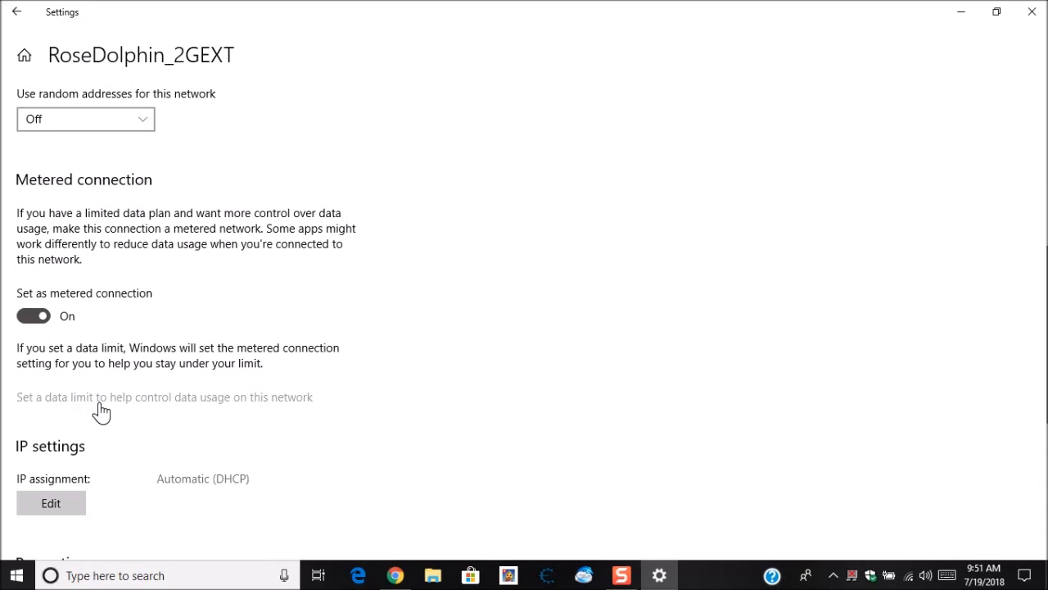
Follow the 'Set a data limit' link to the Wi-Fi Data usage page.
{"action": "left_click", "coordinate": [164, 397]}
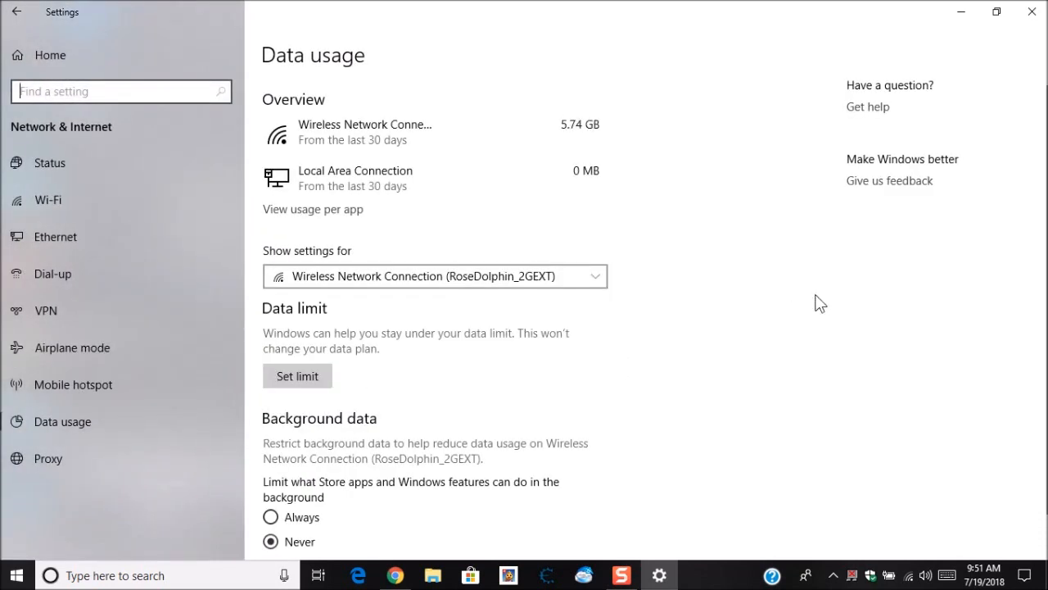
{"action": "mouse_move", "coordinate": [773, 302]}
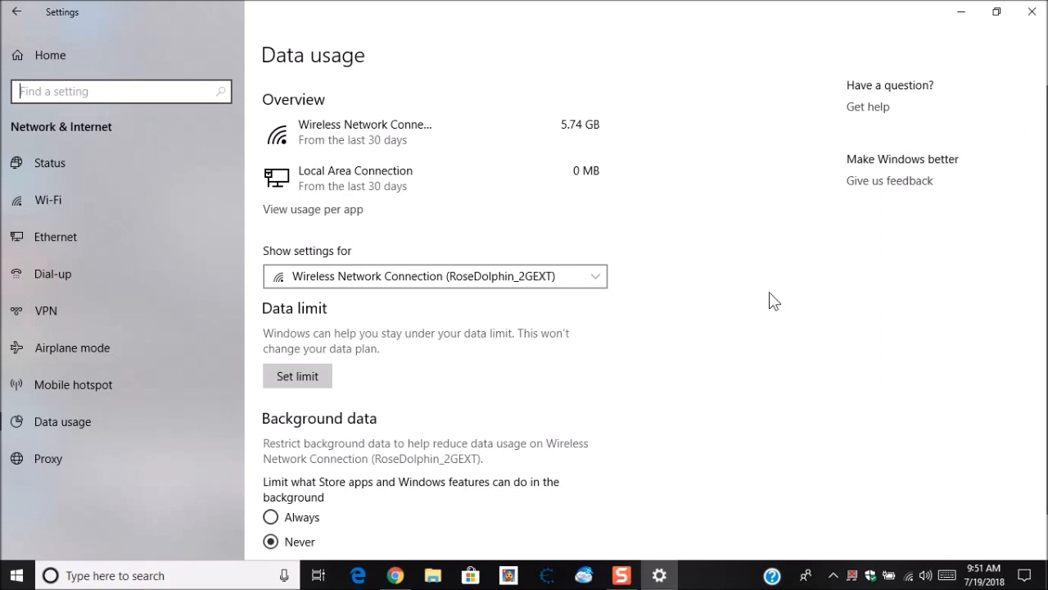
{"action": "mouse_move", "coordinate": [412, 217]}
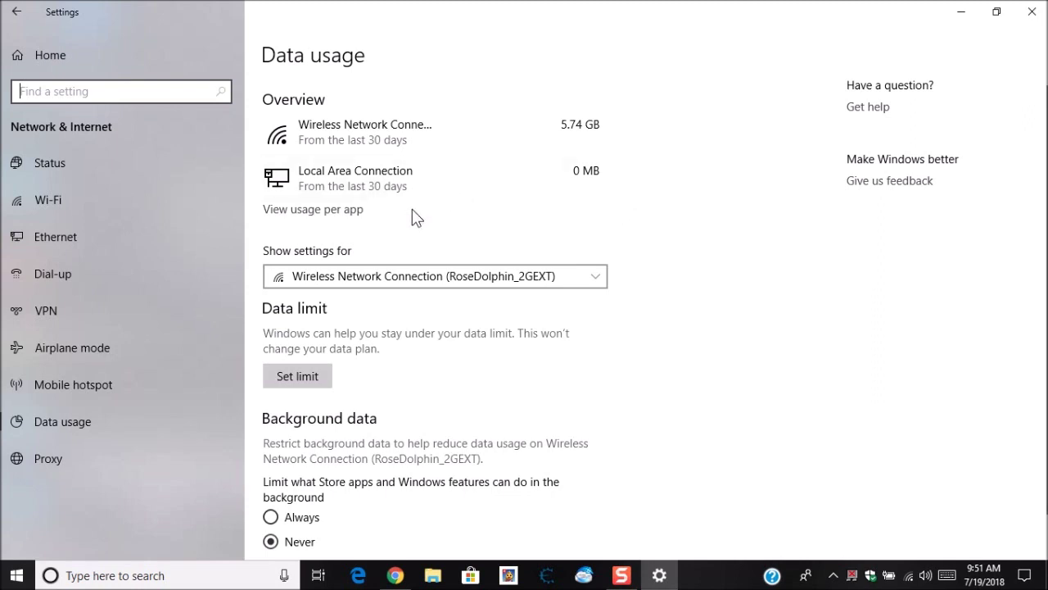
{"action": "mouse_move", "coordinate": [296, 228]}
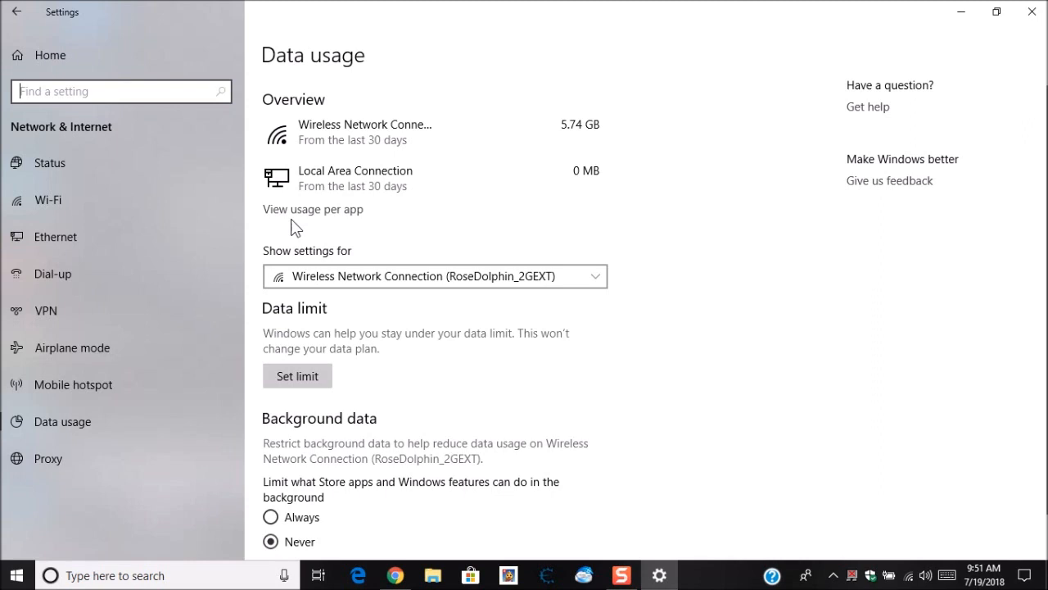
{"action": "mouse_move", "coordinate": [305, 230]}
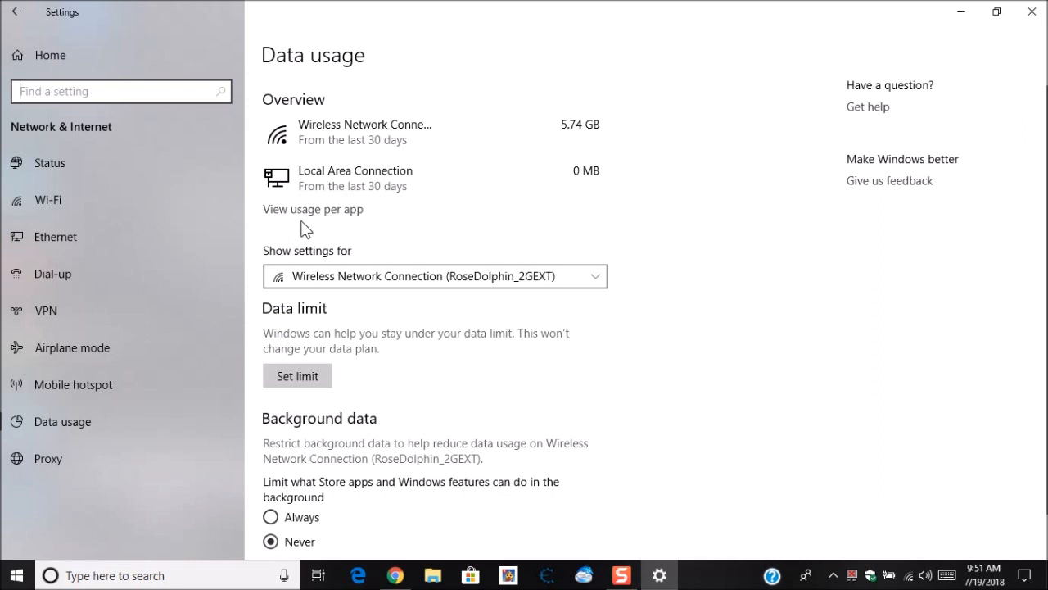
View per-app Wi-Fi usage, such as System 2.5 GB and chrome.exe 2.07 GB.
{"action": "left_click", "coordinate": [313, 208]}
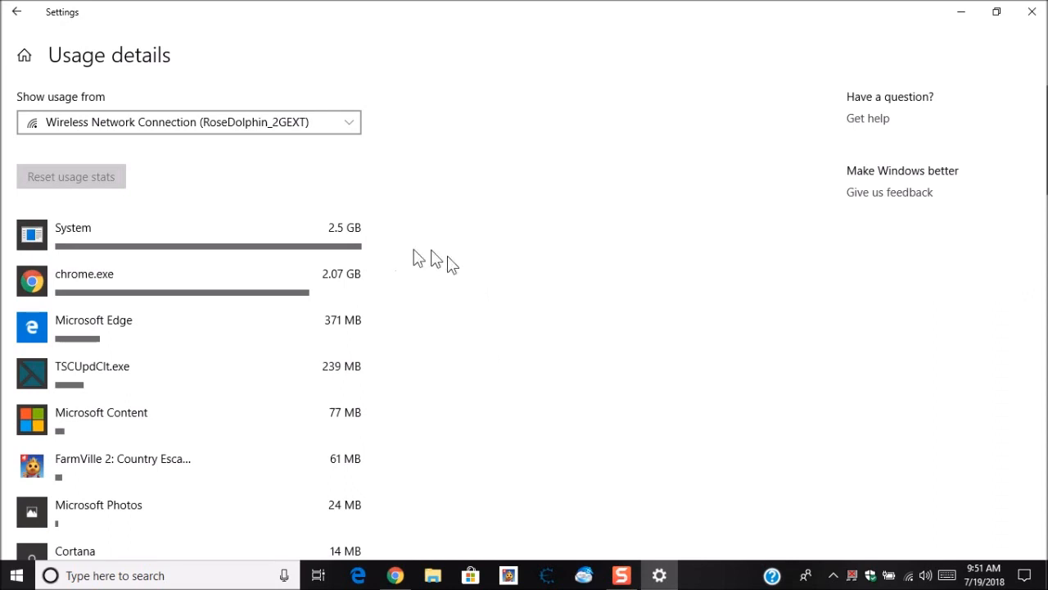
{"action": "mouse_move", "coordinate": [369, 267]}
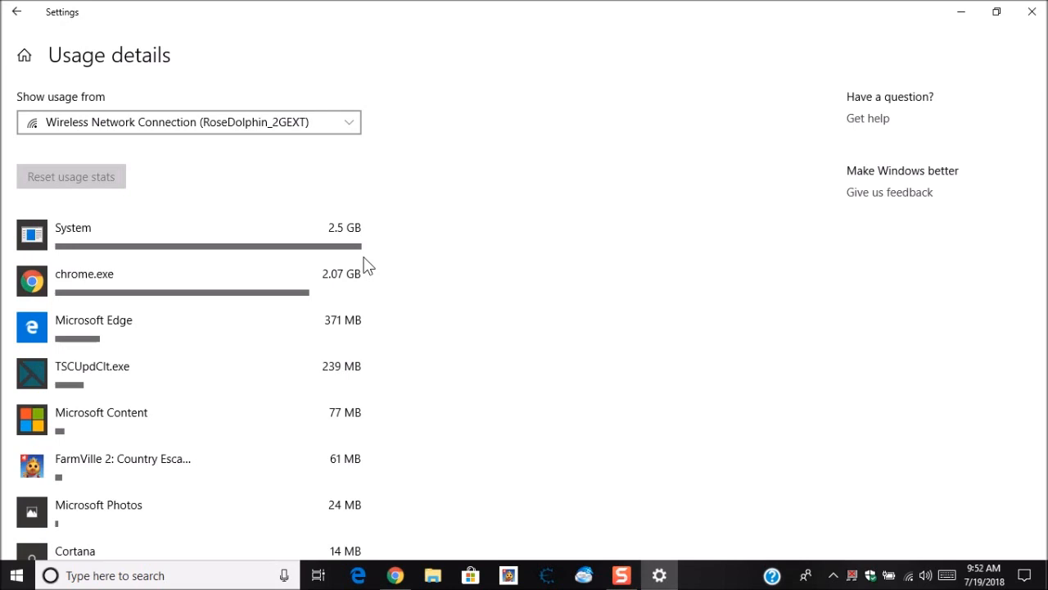
{"action": "scroll", "scroll_direction": "down", "scroll_amount": 3}
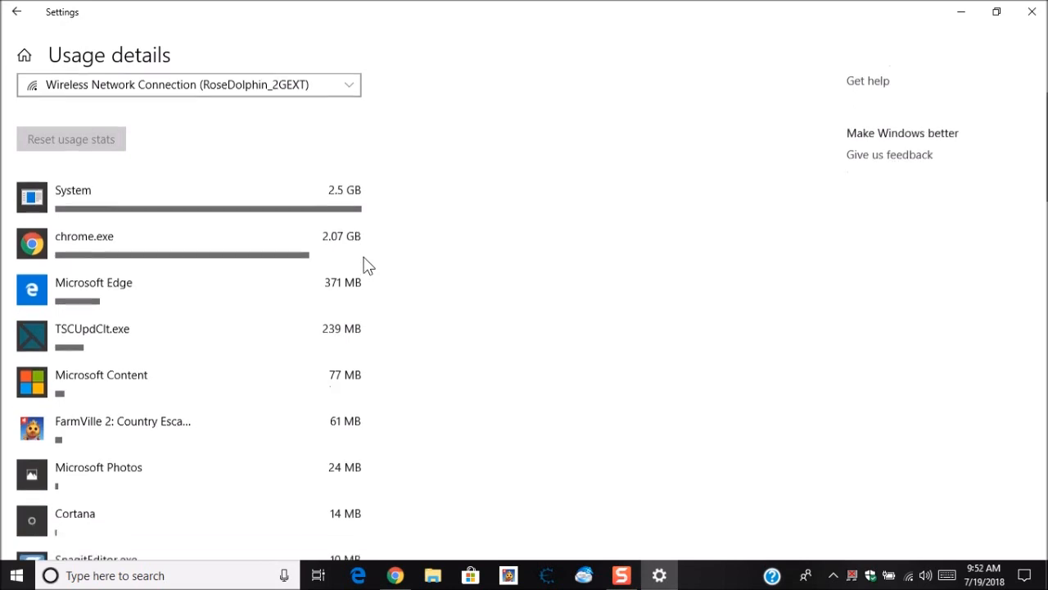
{"action": "scroll", "scroll_direction": "down", "scroll_amount": 3}
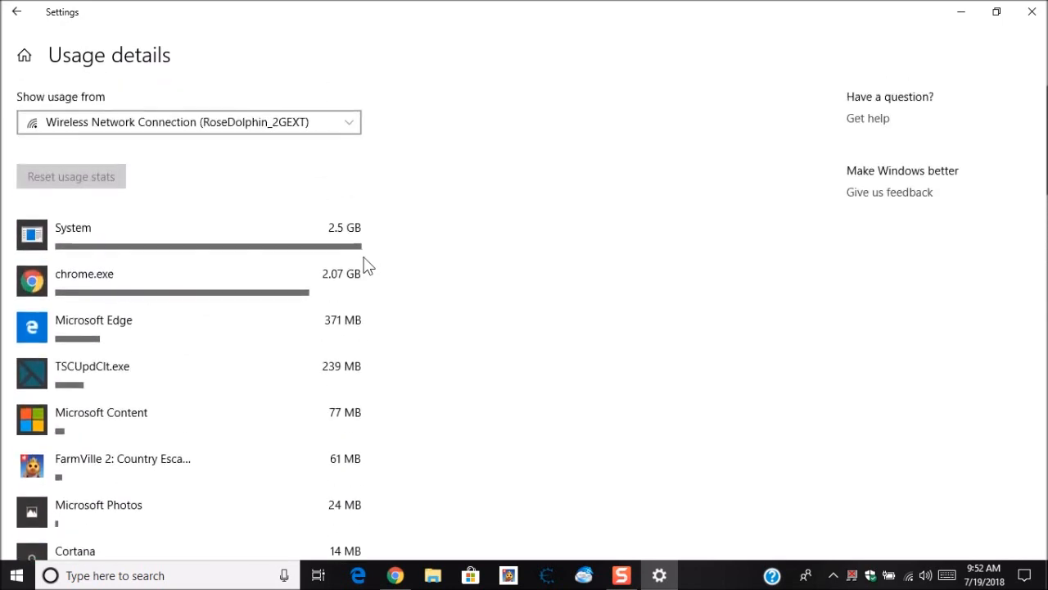
Return to Data usage and open the Set data limit dialog.
{"action": "left_click", "coordinate": [24, 13]}
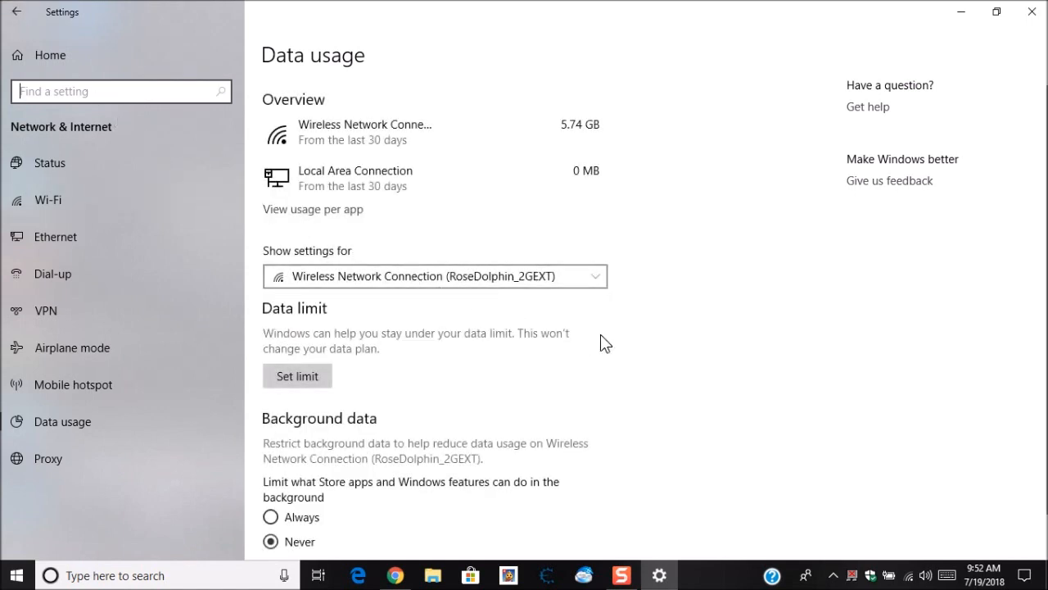
{"action": "mouse_move", "coordinate": [275, 331]}
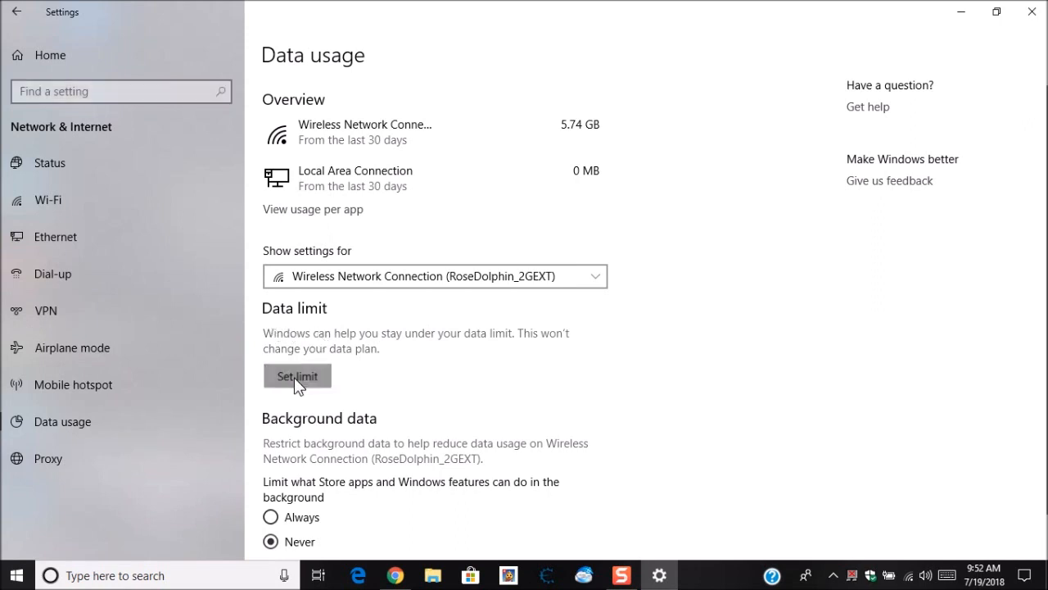
{"action": "left_click", "coordinate": [297, 376]}
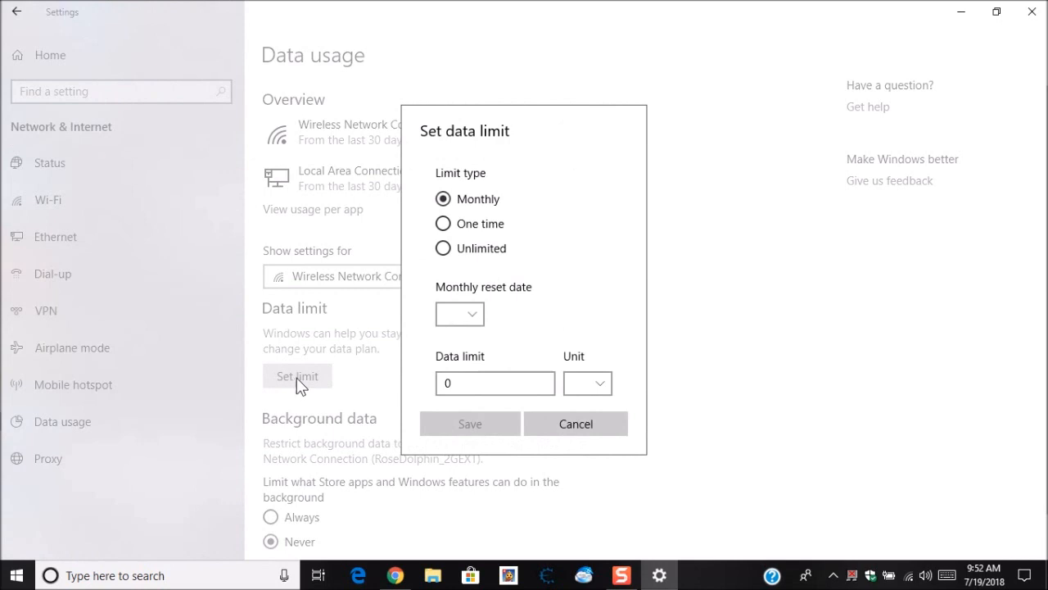
{"action": "mouse_move", "coordinate": [584, 266]}
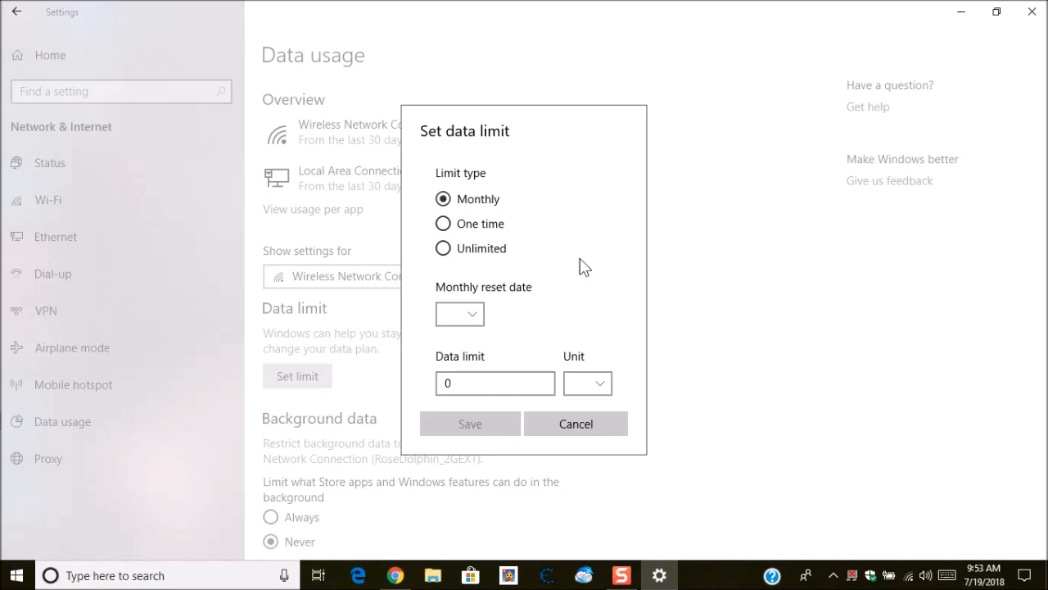
{"action": "mouse_move", "coordinate": [525, 304]}
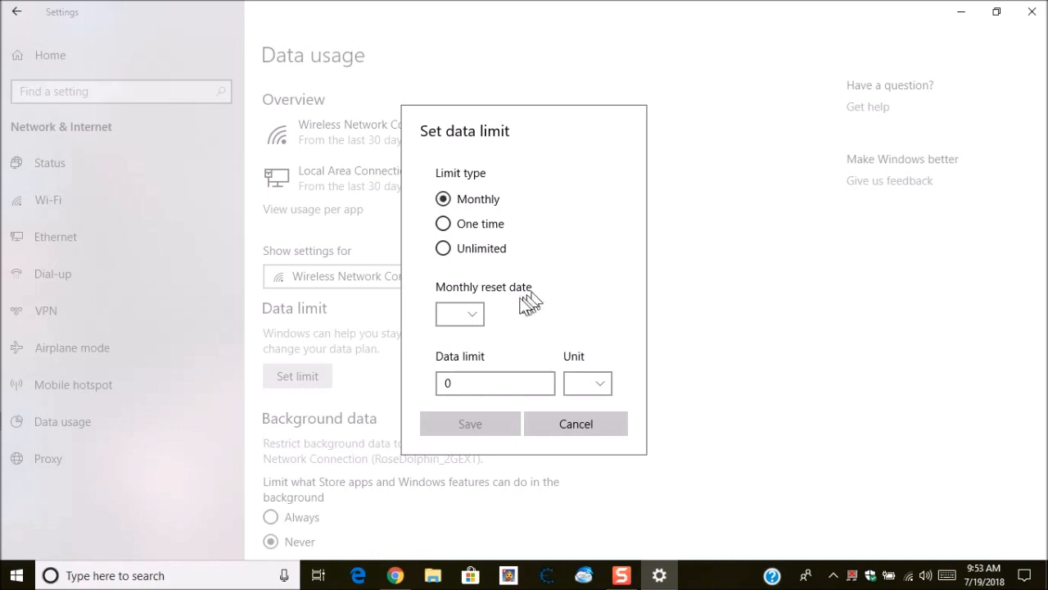
Set a Monthly Wi-Fi data limit of 10 GB, resetting on the 15th.
{"action": "left_click", "coordinate": [459, 313]}
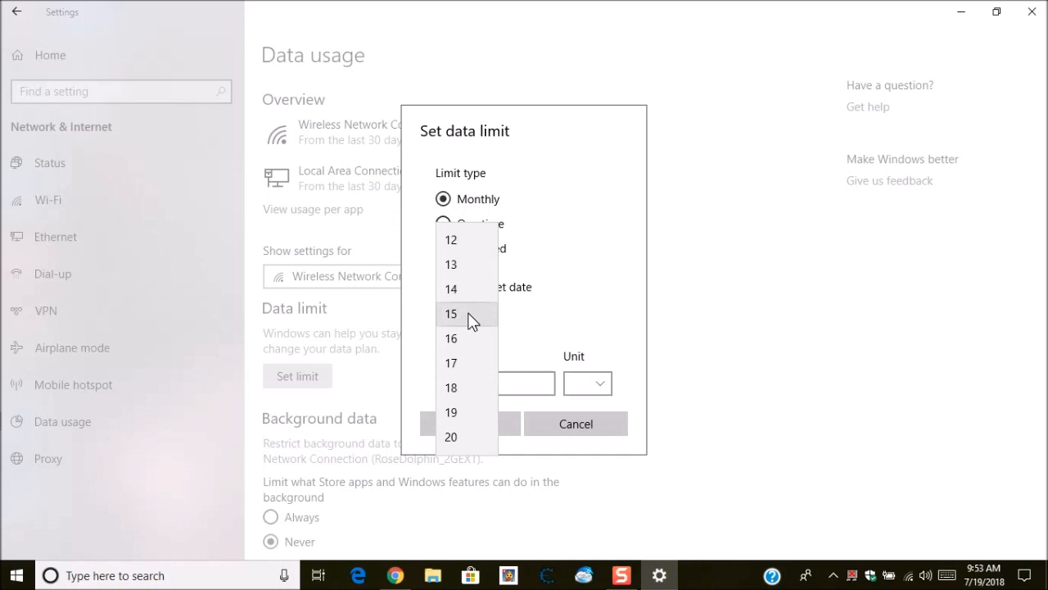
{"action": "left_click", "coordinate": [451, 313]}
{"action": "type", "text": "0"}
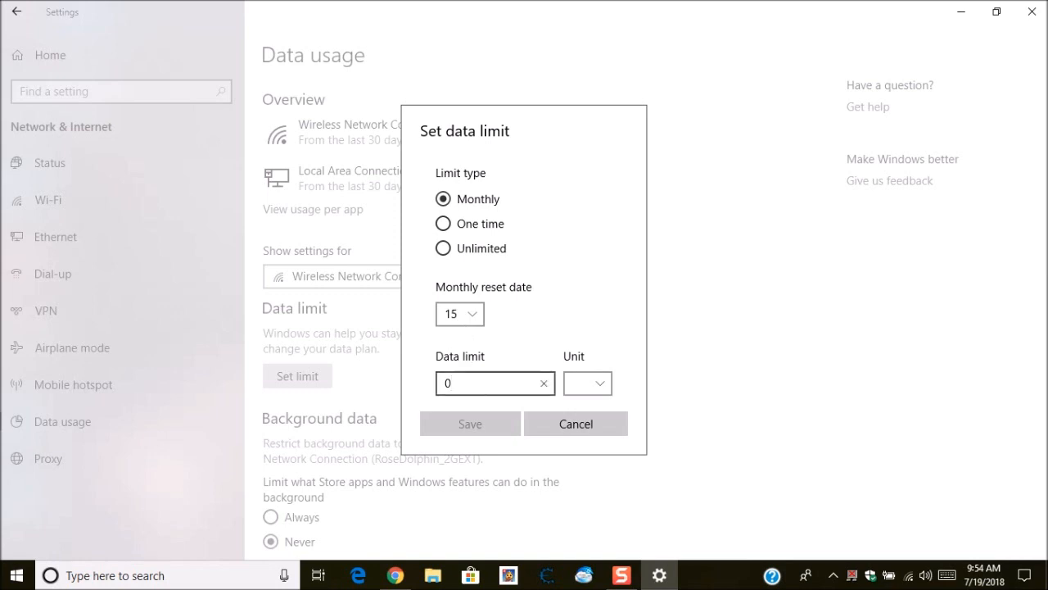
{"action": "type", "text": "1"}
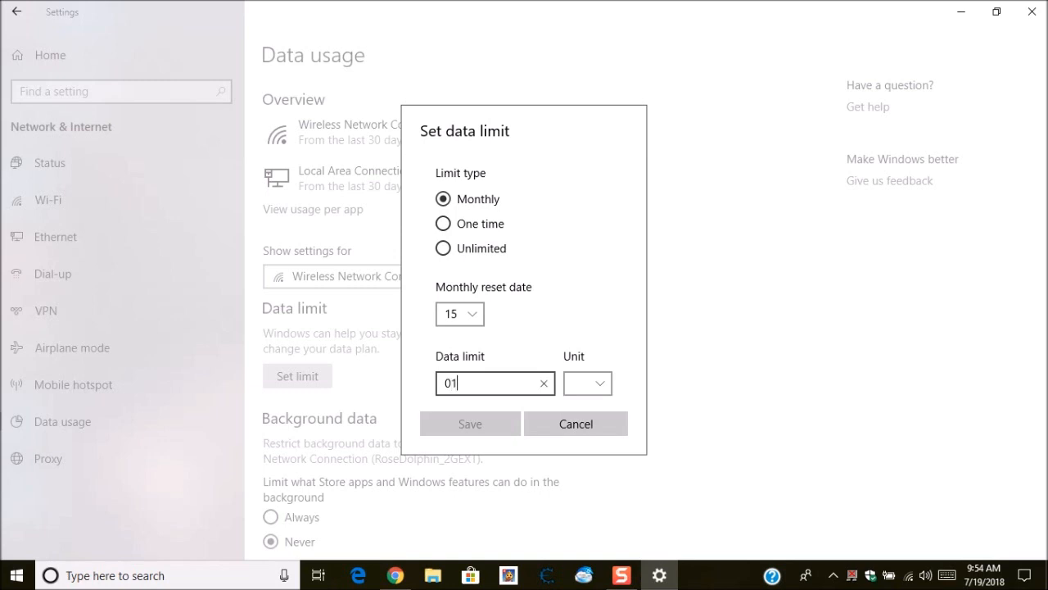
{"action": "type", "text": "10"}
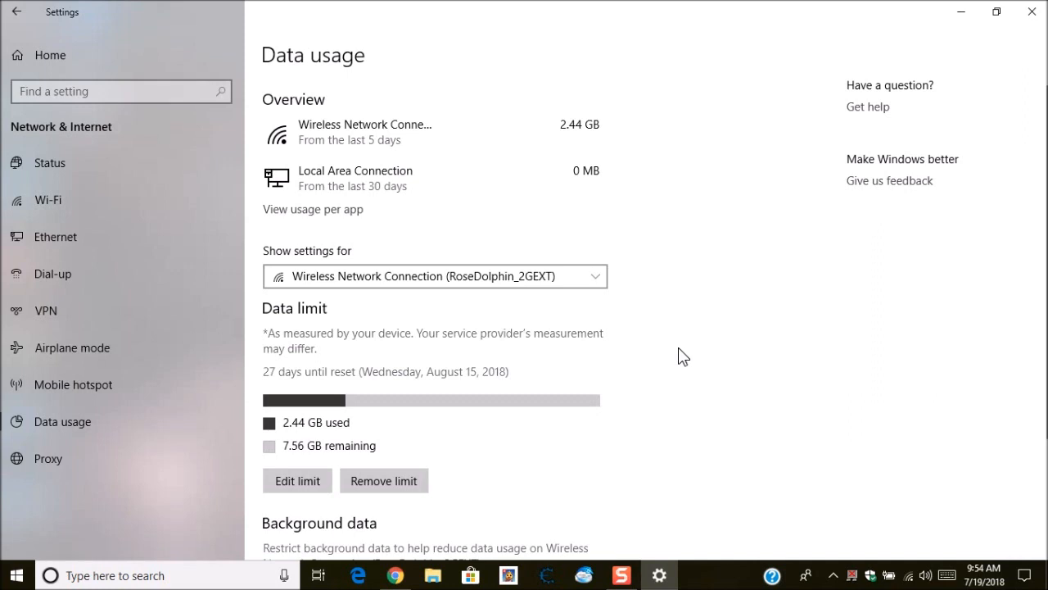
{"action": "mouse_move", "coordinate": [683, 354]}
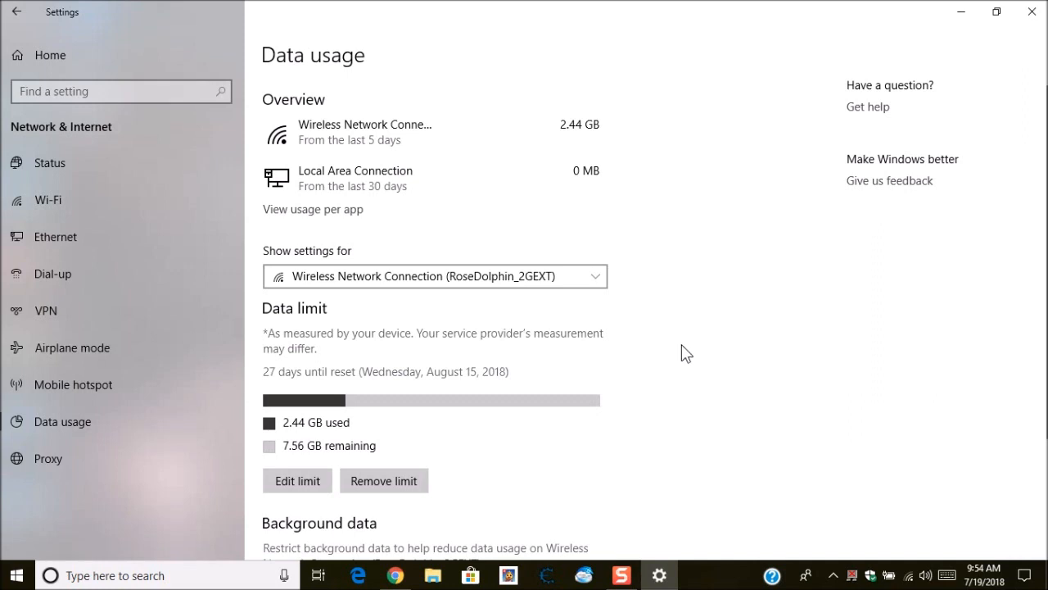
{"action": "mouse_move", "coordinate": [696, 341]}
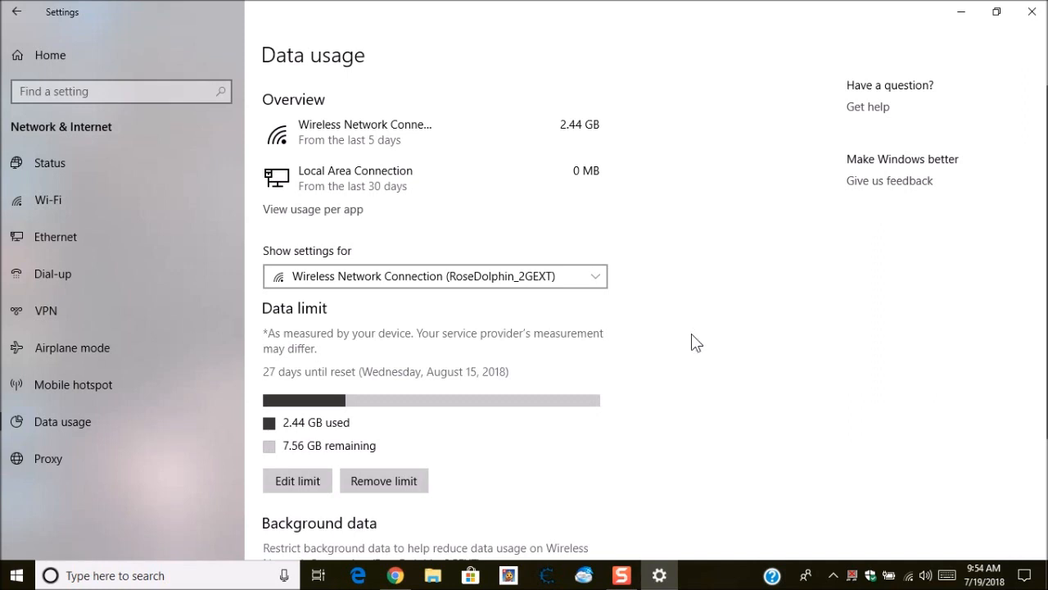
{"action": "mouse_move", "coordinate": [360, 145]}
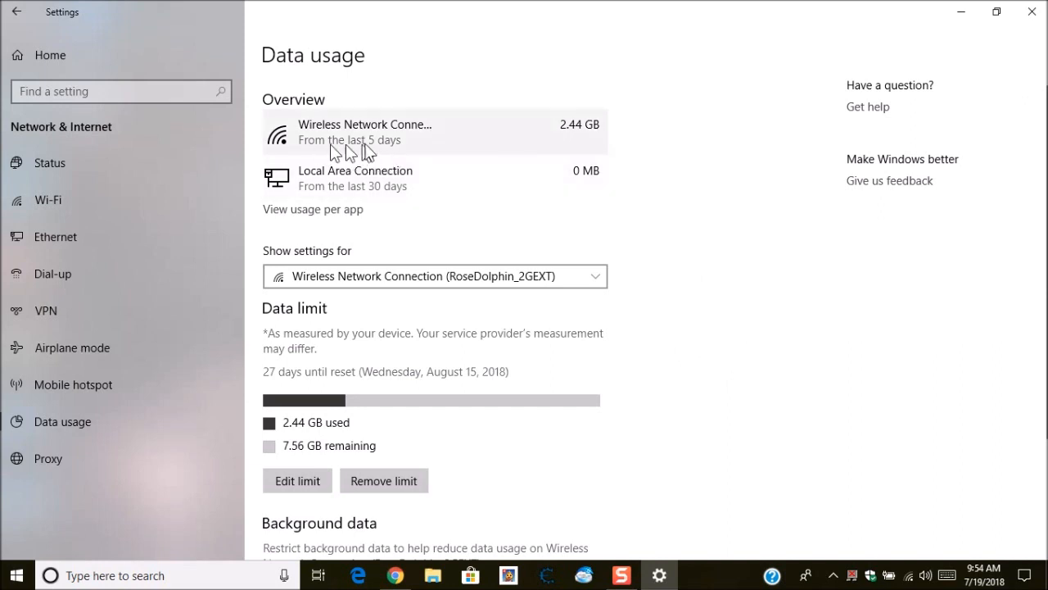
{"action": "mouse_move", "coordinate": [382, 149]}
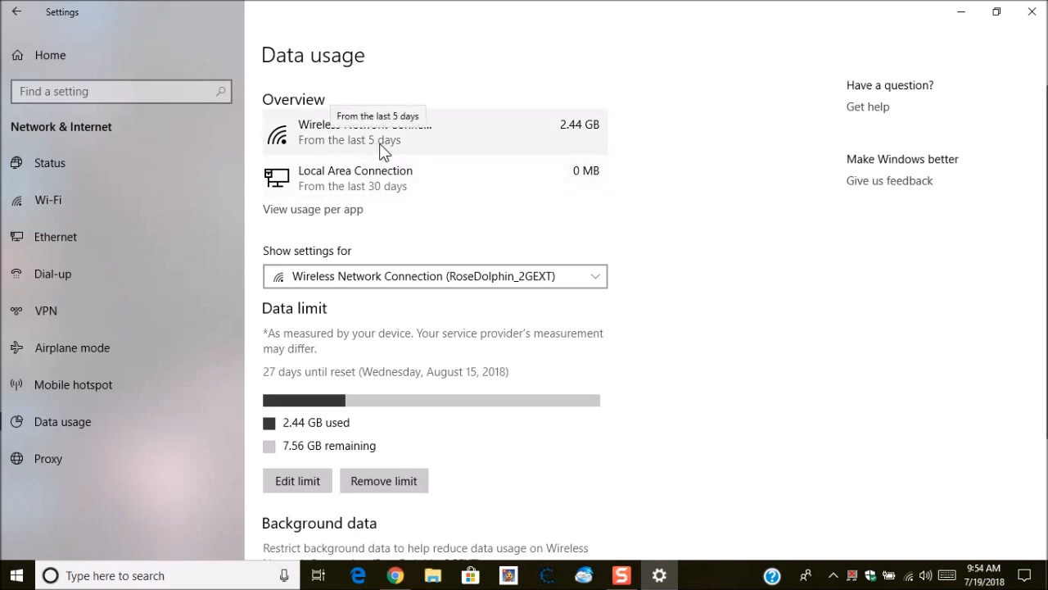
{"action": "mouse_move", "coordinate": [390, 152]}
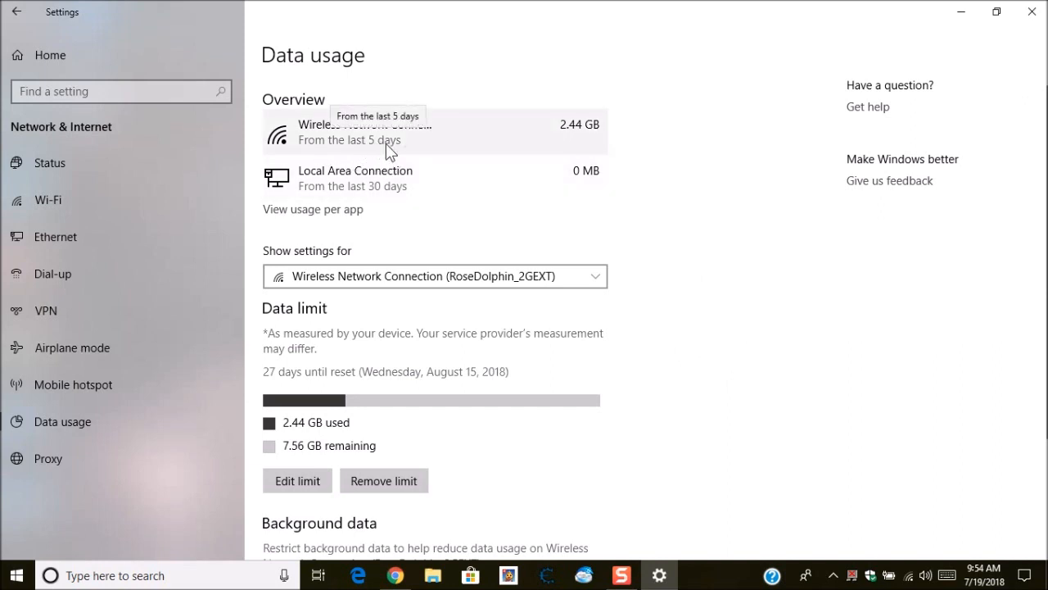
{"action": "mouse_move", "coordinate": [570, 145]}
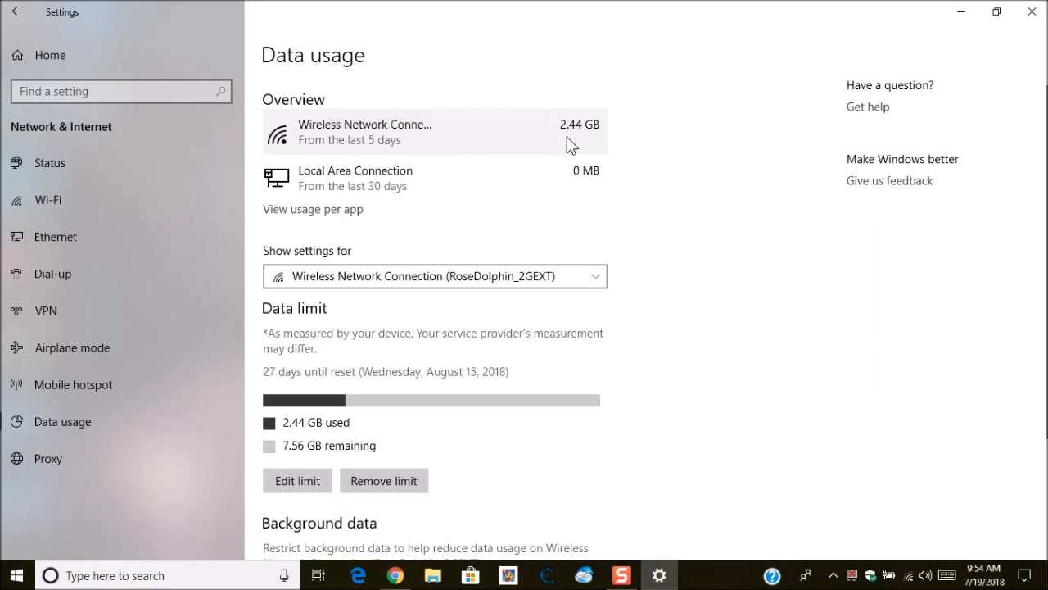
{"action": "mouse_move", "coordinate": [360, 254]}
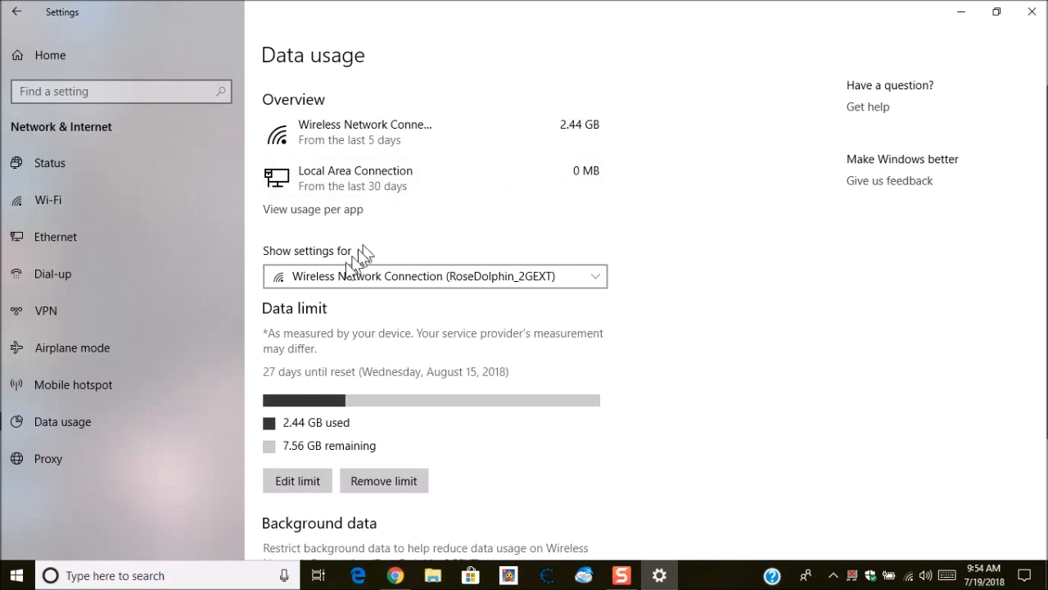
{"action": "mouse_move", "coordinate": [405, 352]}
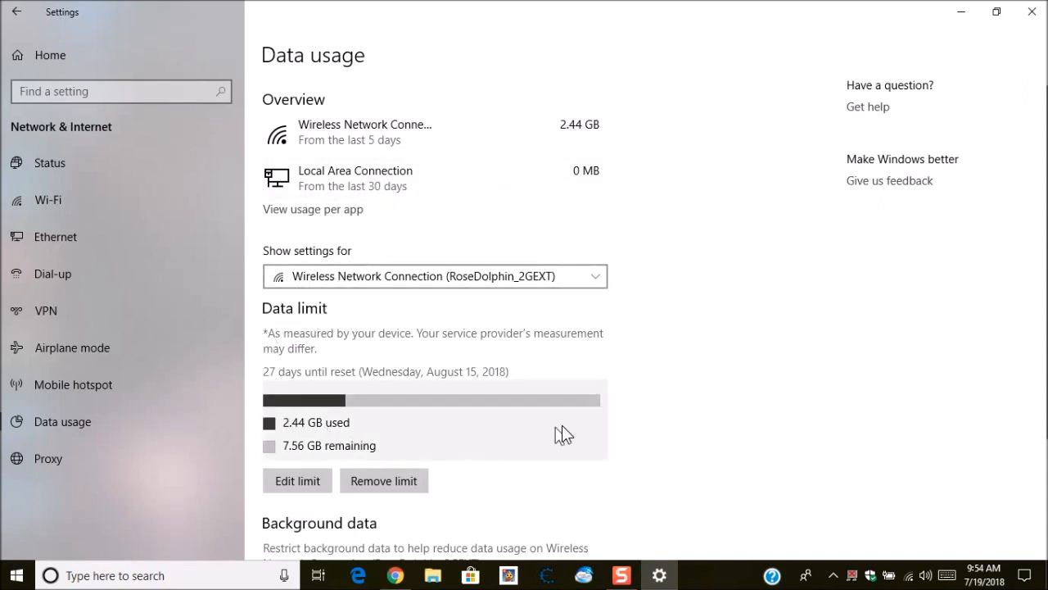
{"action": "mouse_move", "coordinate": [681, 403]}
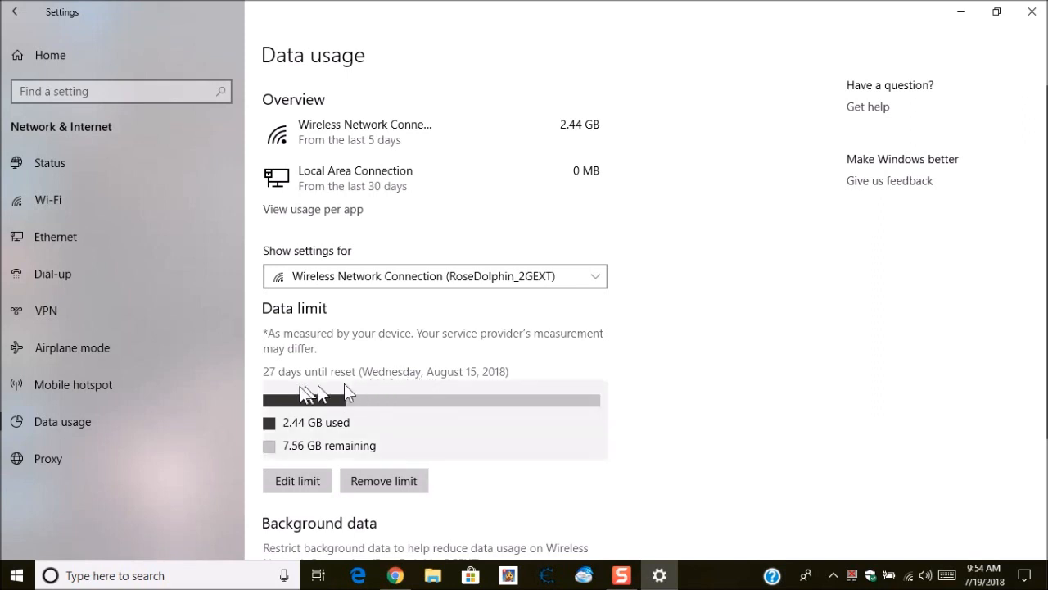
{"action": "mouse_move", "coordinate": [336, 390]}
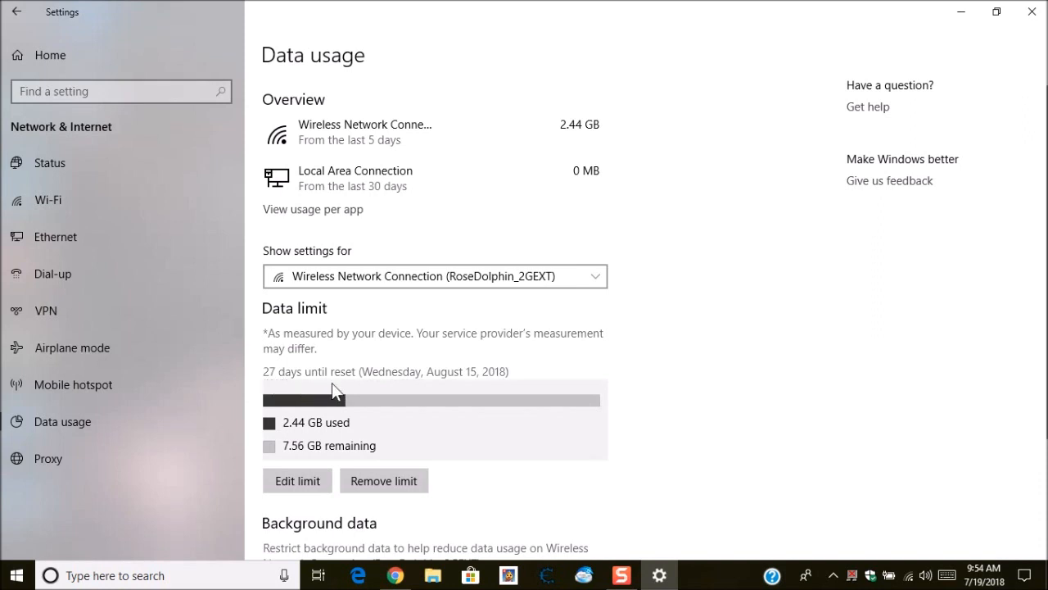
{"action": "mouse_move", "coordinate": [442, 388]}
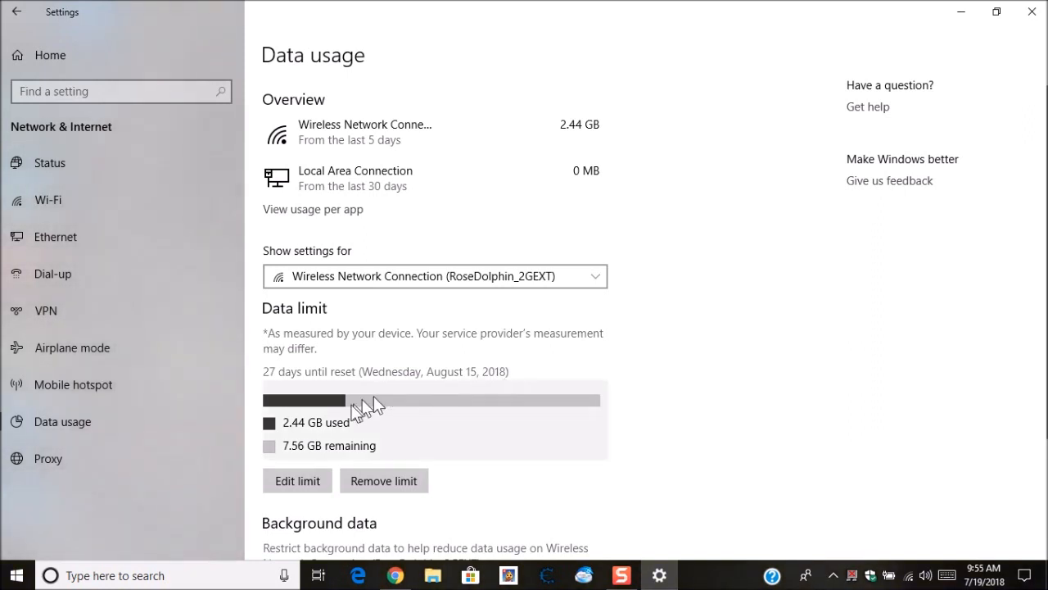
{"action": "mouse_move", "coordinate": [376, 419]}
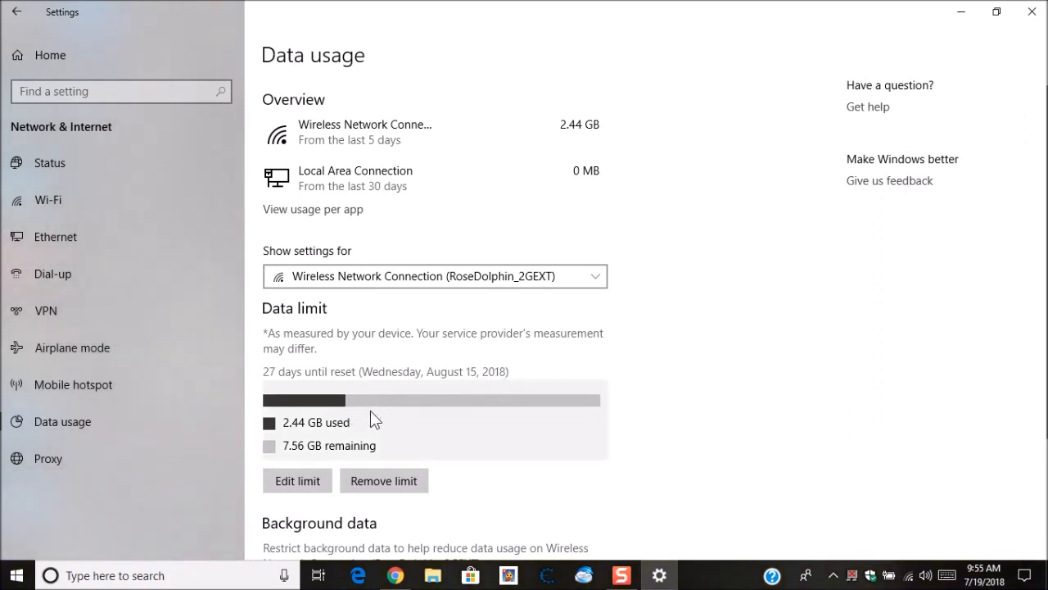
{"action": "mouse_move", "coordinate": [360, 405]}
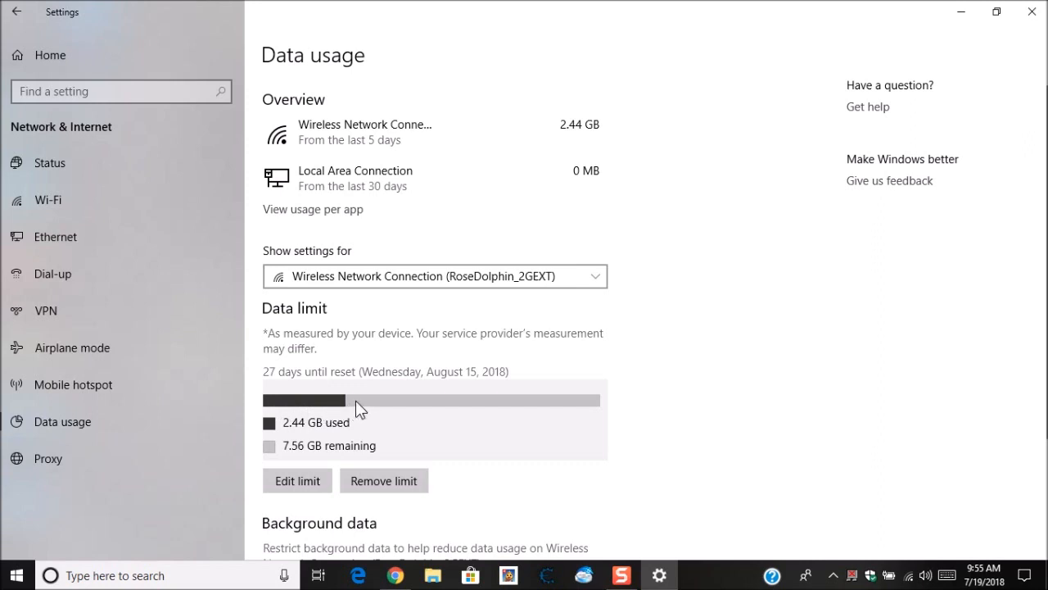
{"action": "mouse_move", "coordinate": [427, 424]}
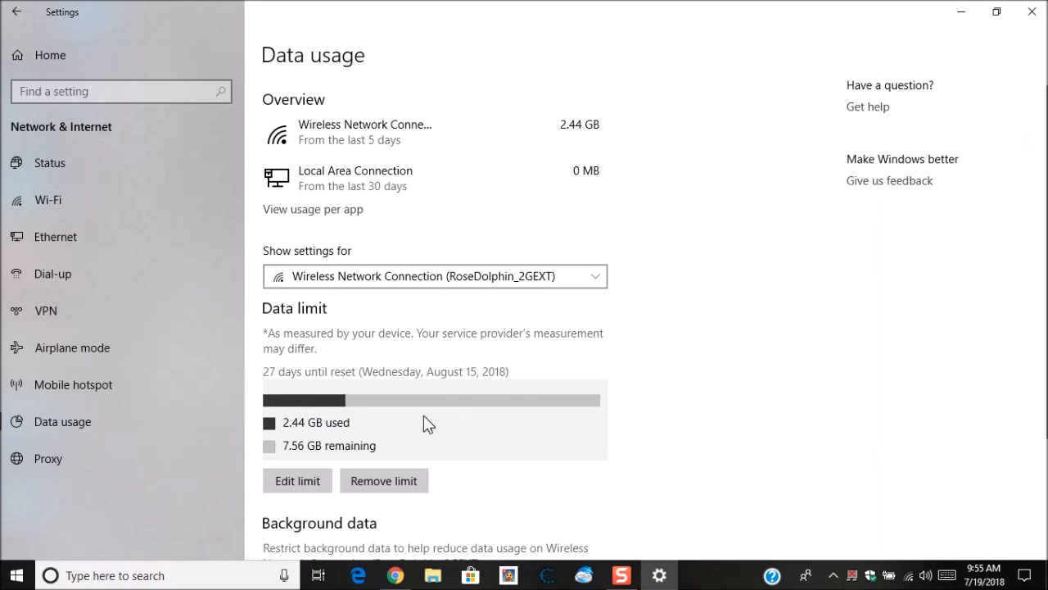
{"action": "mouse_move", "coordinate": [426, 423]}
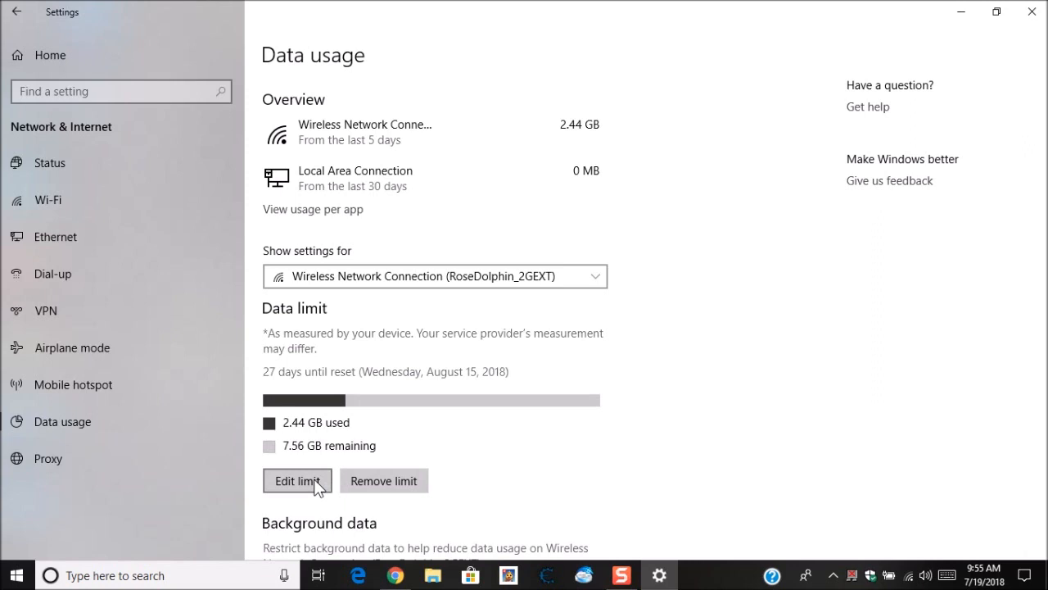
{"action": "mouse_move", "coordinate": [388, 488]}
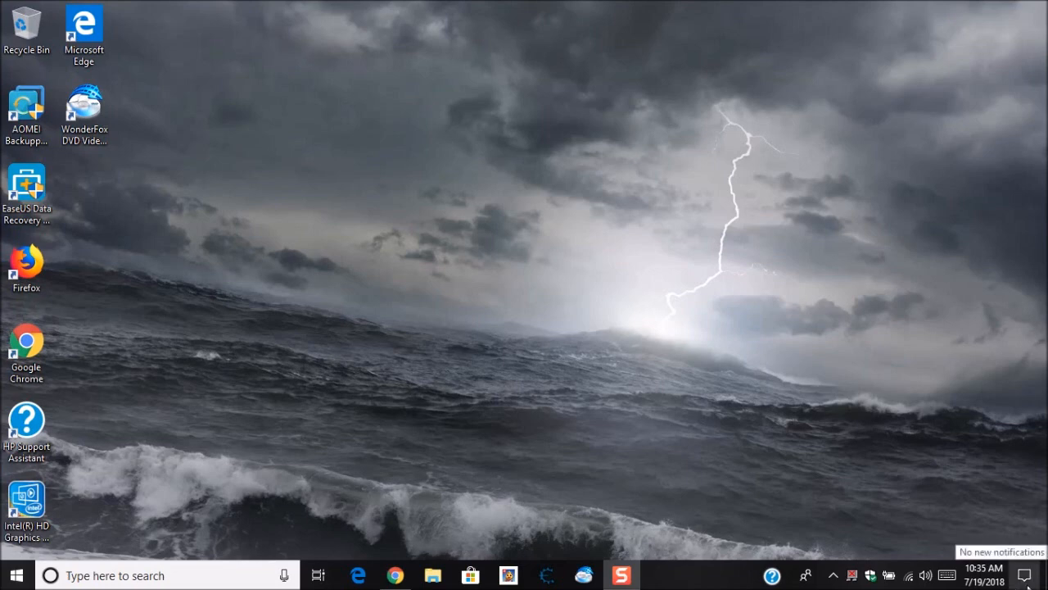
Go from Action Center's All settings to the Update & Security Windows Update page.
{"action": "left_click", "coordinate": [1026, 572]}
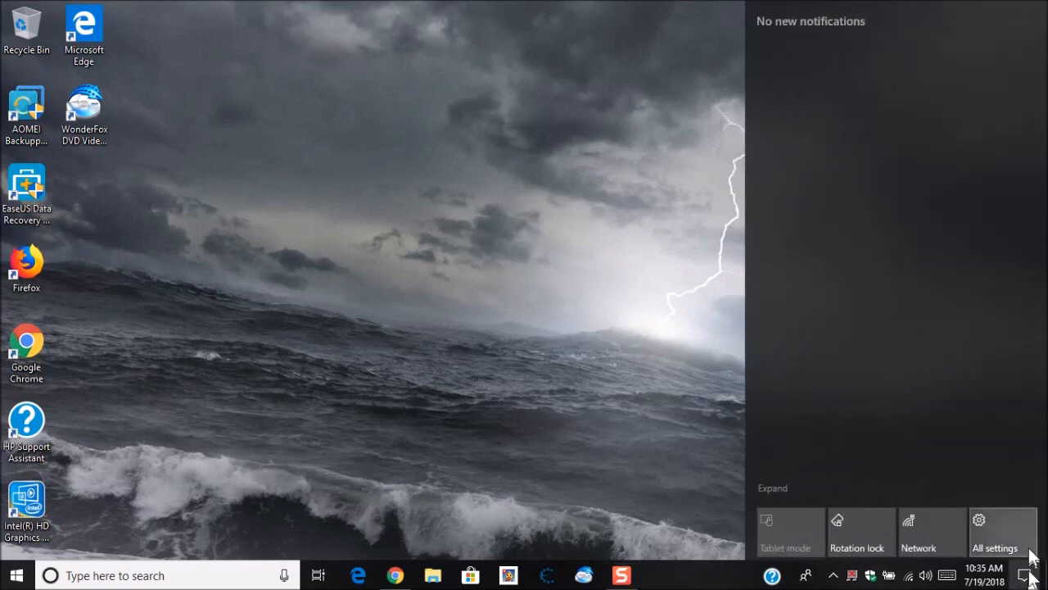
{"action": "left_click", "coordinate": [999, 530]}
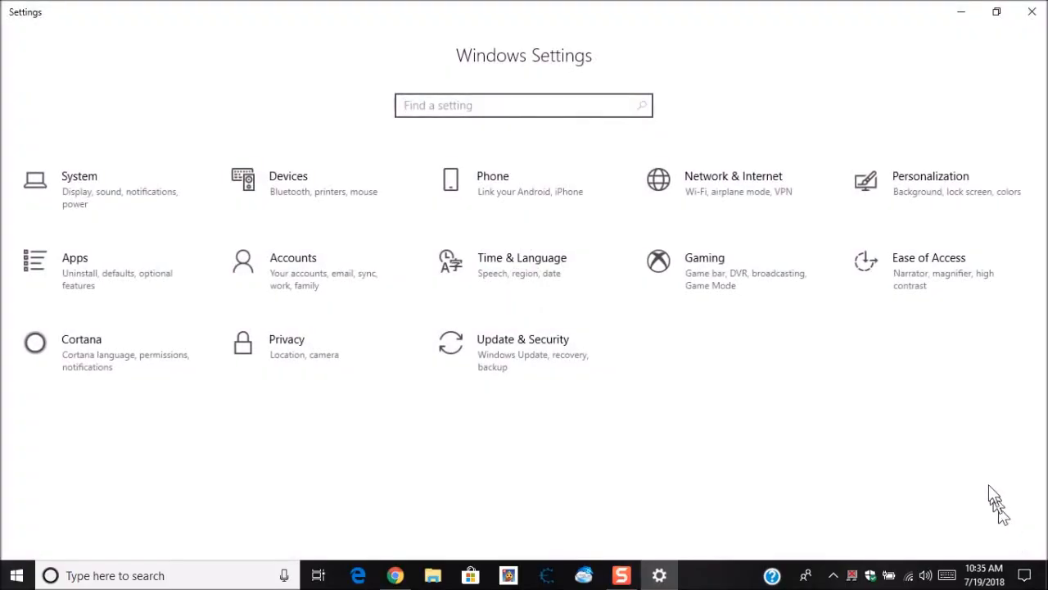
{"action": "mouse_move", "coordinate": [473, 375]}
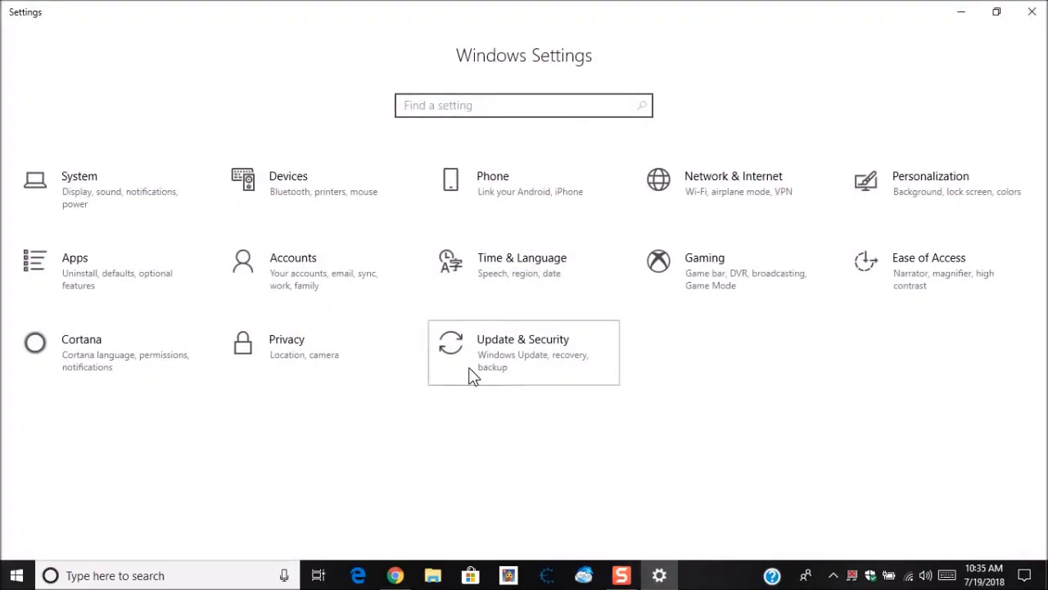
{"action": "left_click", "coordinate": [523, 352]}
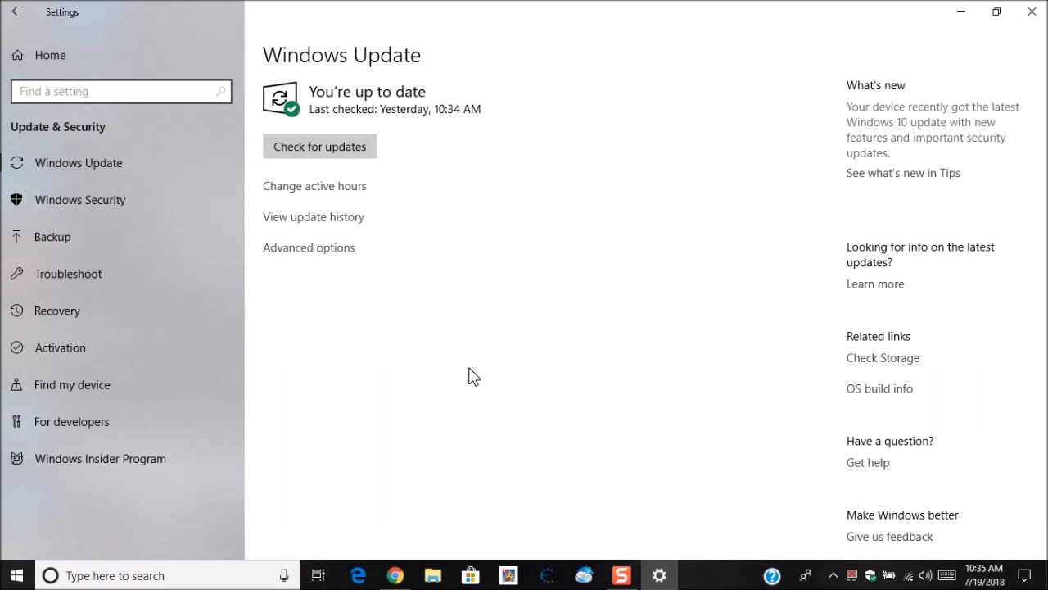
{"action": "mouse_move", "coordinate": [464, 369]}
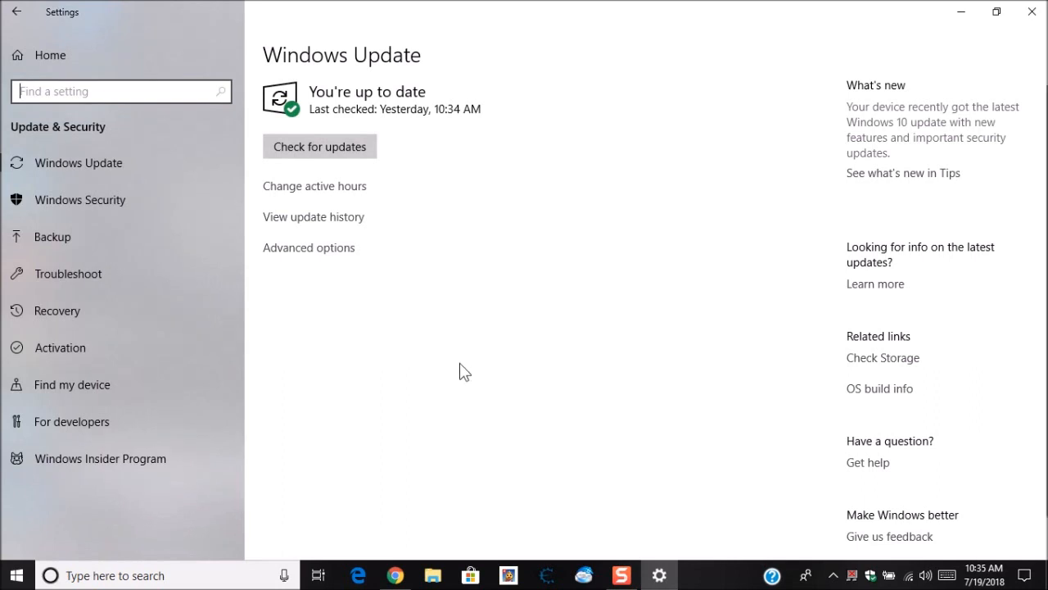
{"action": "mouse_move", "coordinate": [313, 262]}
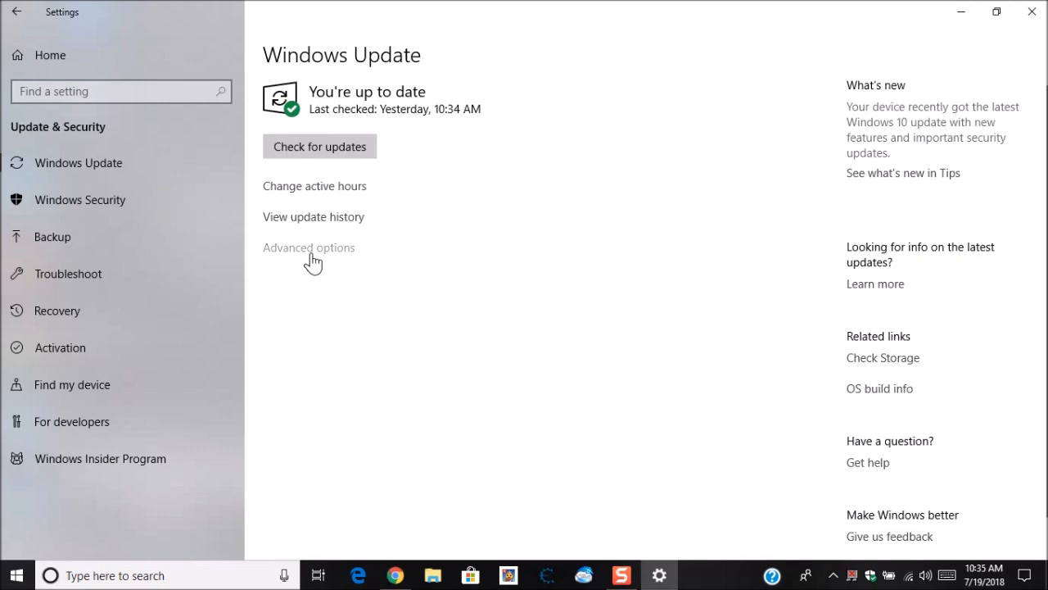
Open Windows Update Advanced options and scroll through its pause and deferral settings.
{"action": "left_click", "coordinate": [309, 247]}
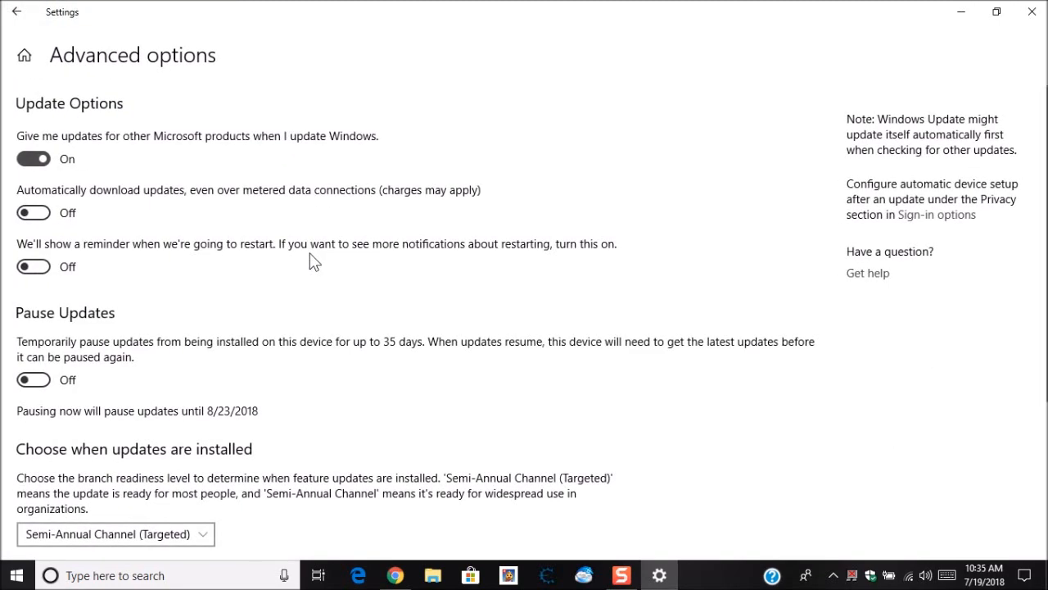
{"action": "mouse_move", "coordinate": [308, 256]}
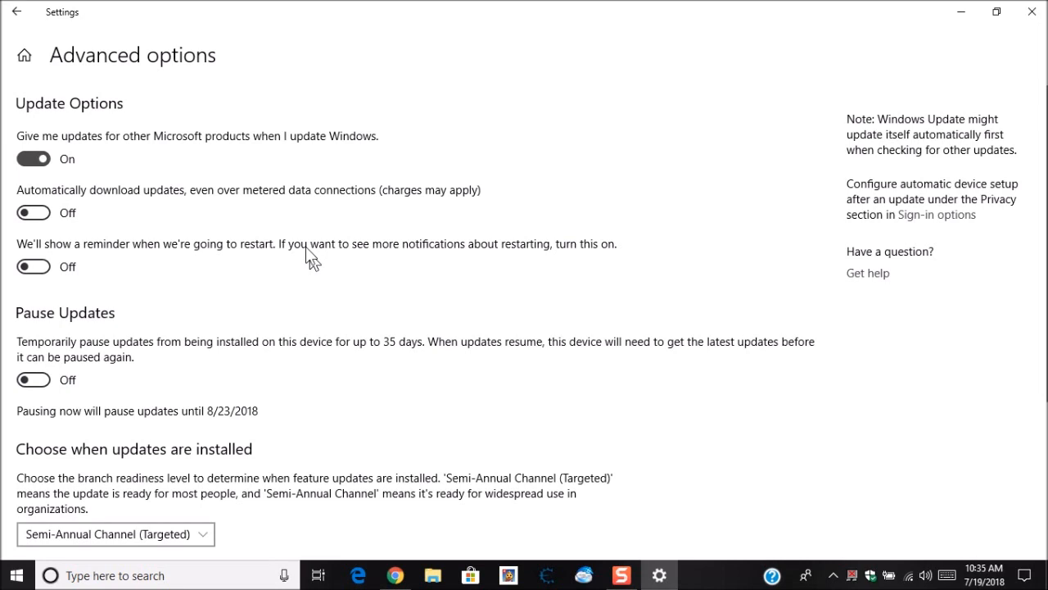
{"action": "mouse_move", "coordinate": [70, 215]}
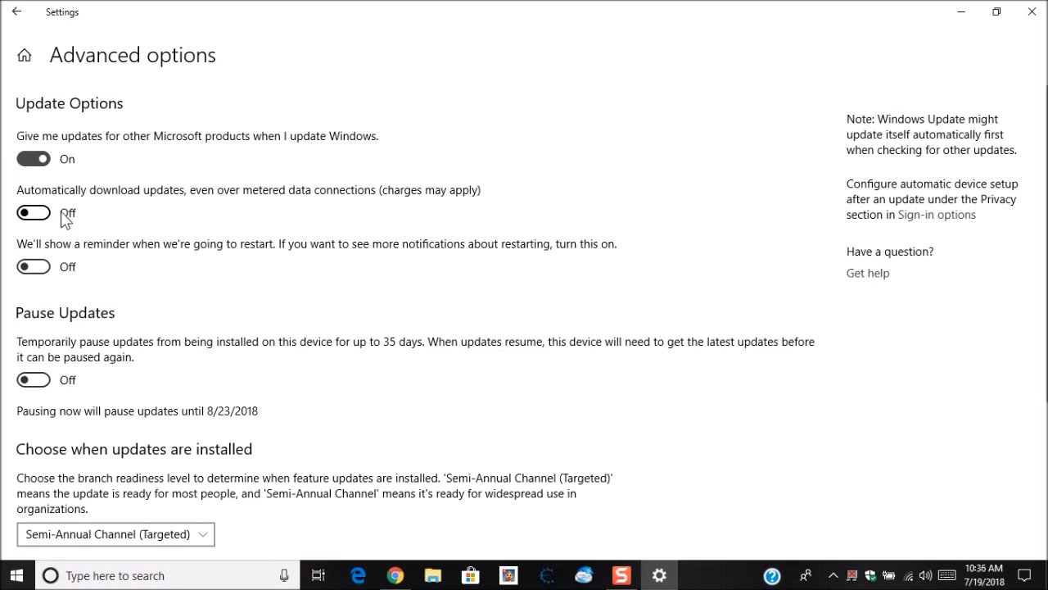
{"action": "scroll", "scroll_direction": "down", "scroll_amount": 3}
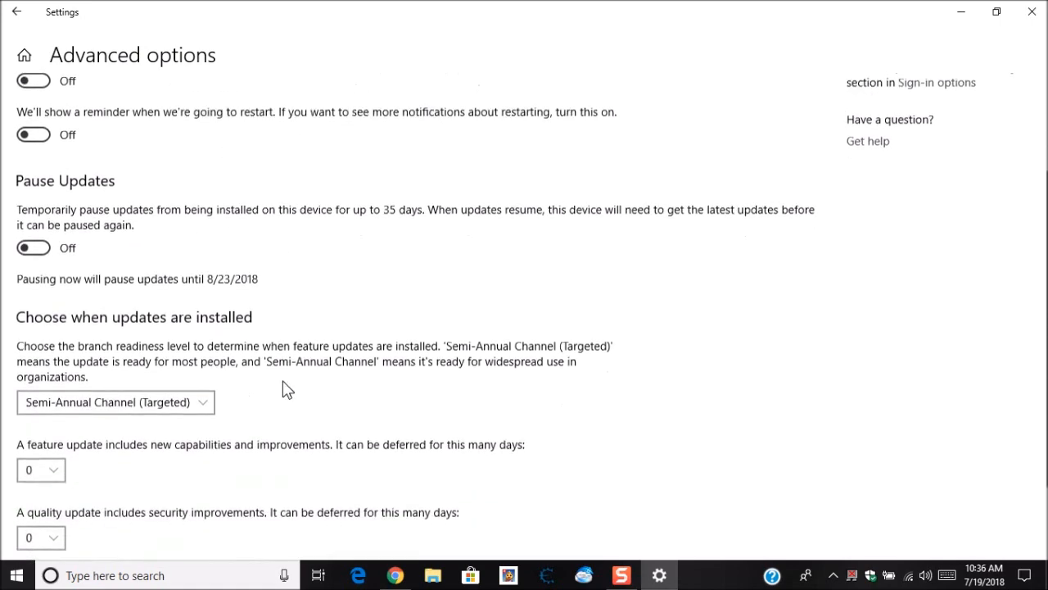
{"action": "scroll", "scroll_direction": "down", "scroll_amount": 3}
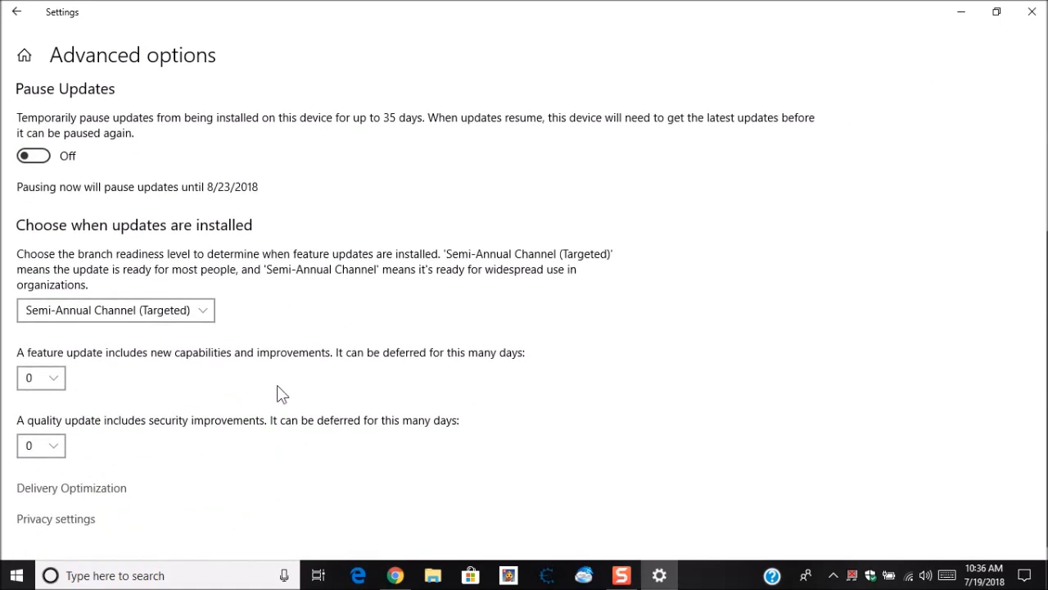
{"action": "mouse_move", "coordinate": [33, 502]}
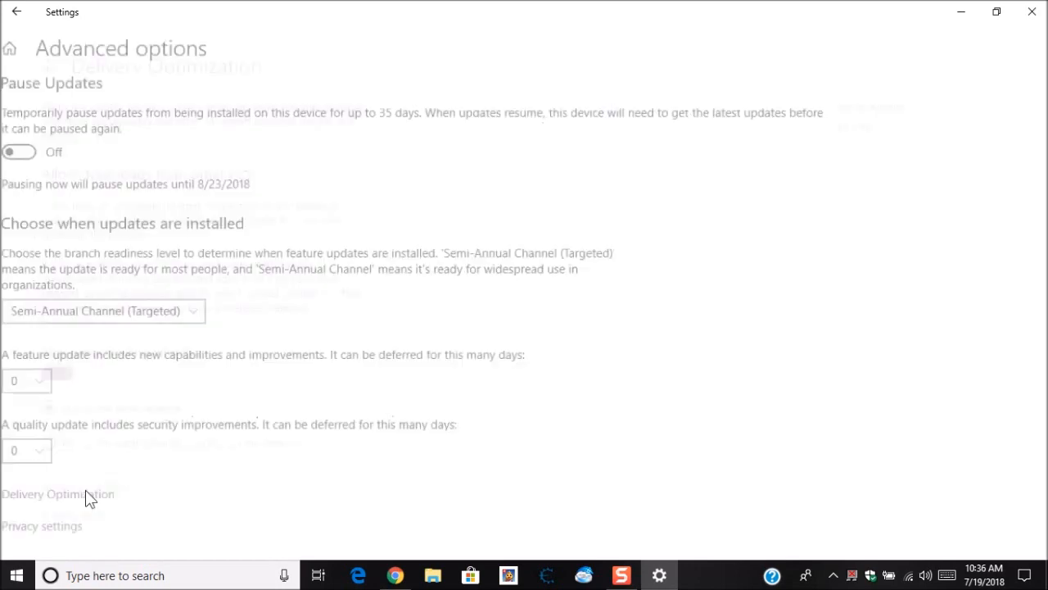
In Delivery Optimization advanced options, enable the background download limit at 10%.
{"action": "left_click", "coordinate": [57, 494]}
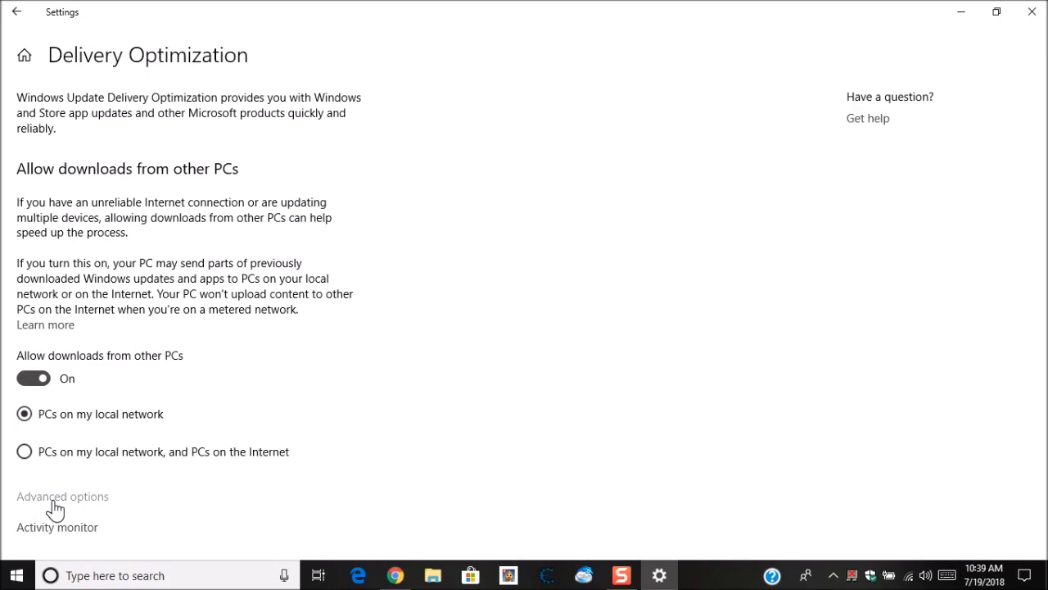
{"action": "left_click", "coordinate": [62, 497]}
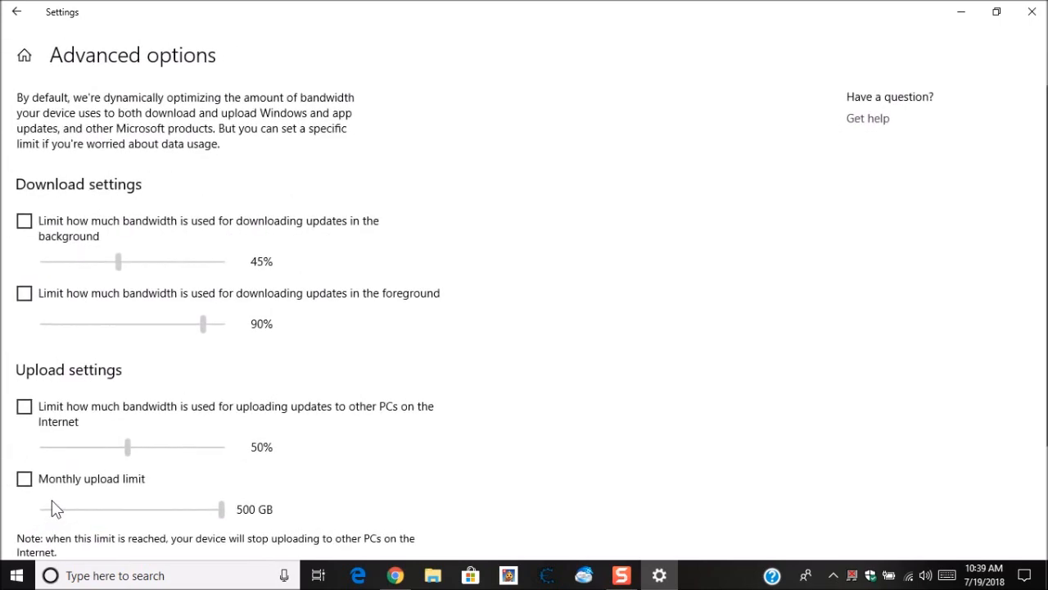
{"action": "mouse_move", "coordinate": [594, 398]}
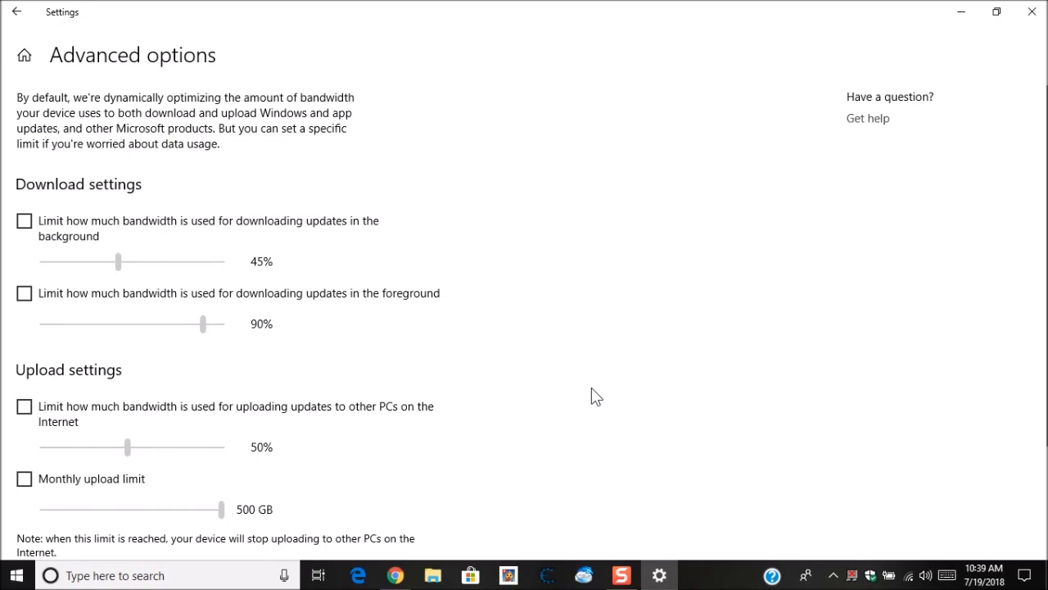
{"action": "mouse_move", "coordinate": [43, 245]}
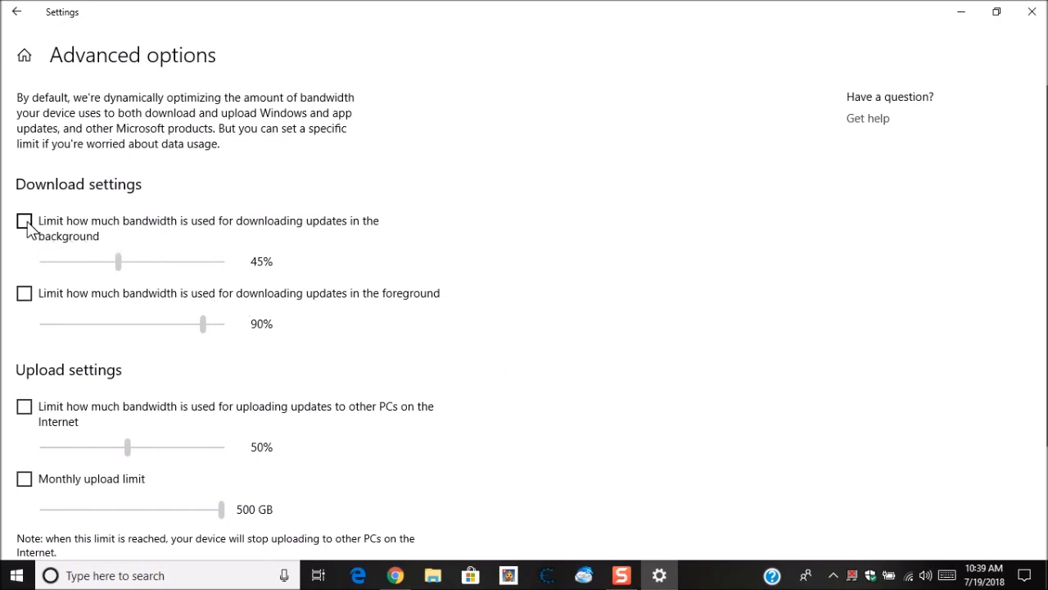
{"action": "left_click", "coordinate": [24, 221]}
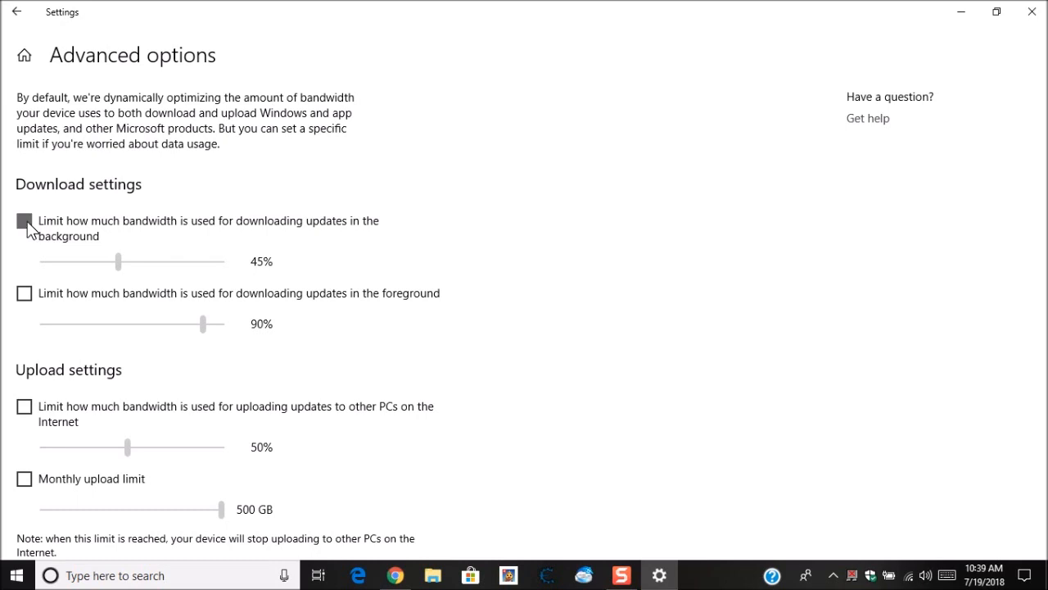
{"action": "left_click", "coordinate": [23, 221]}
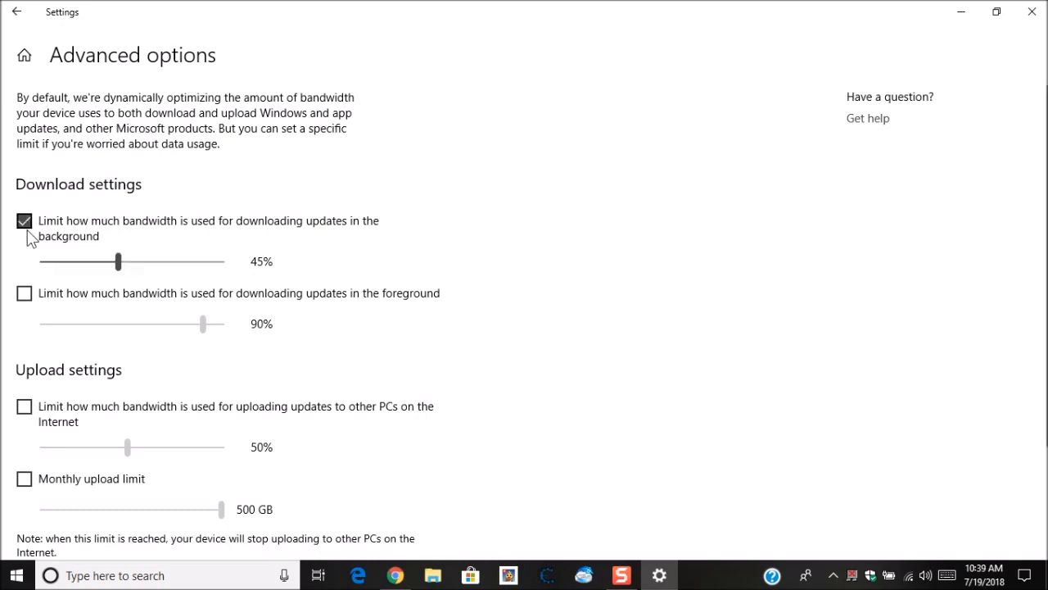
{"action": "mouse_move", "coordinate": [258, 275]}
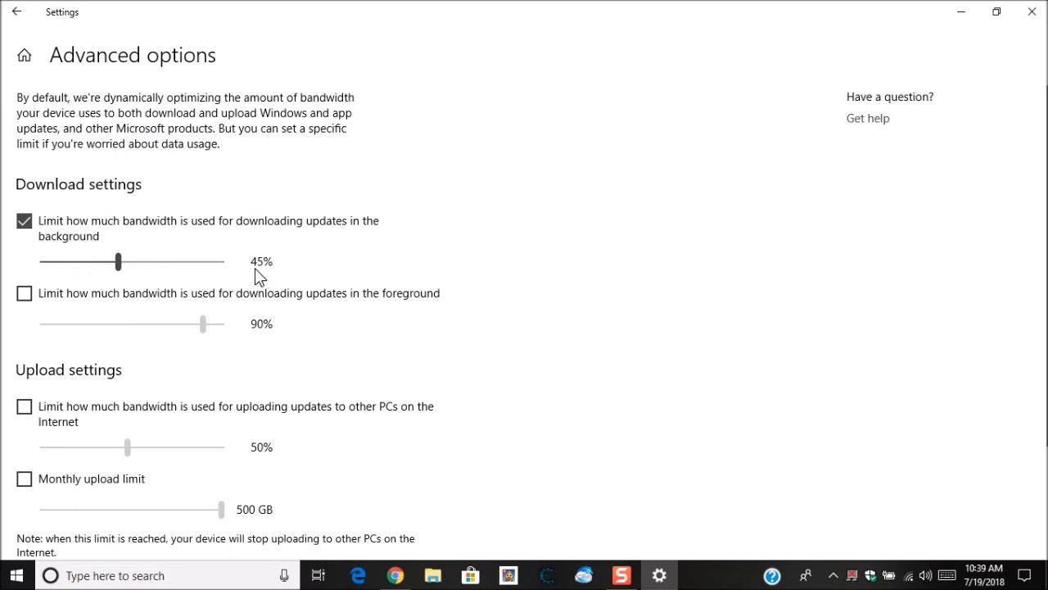
{"action": "mouse_move", "coordinate": [251, 276]}
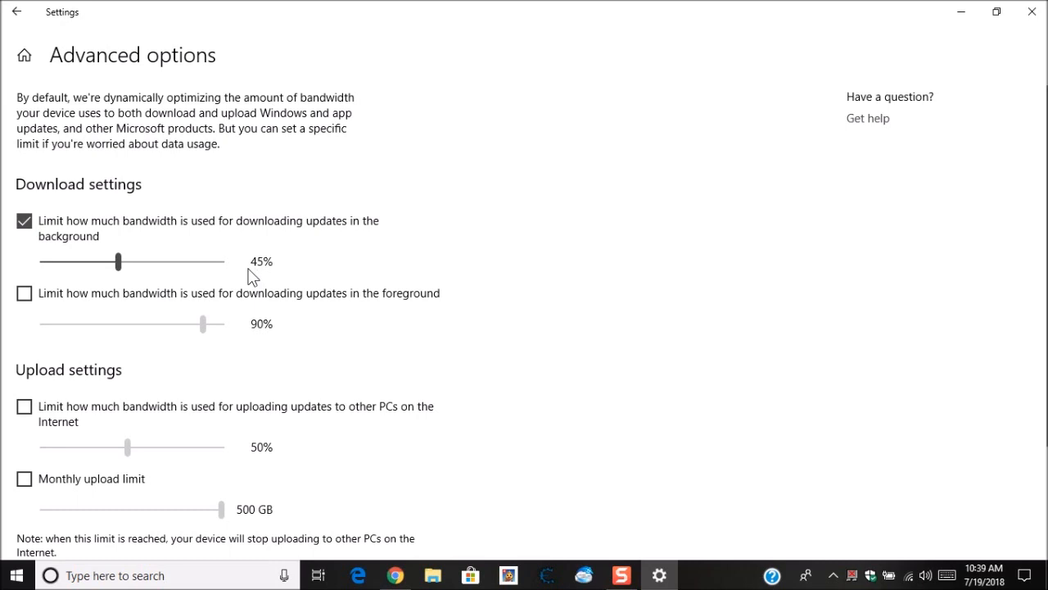
{"action": "mouse_move", "coordinate": [134, 277]}
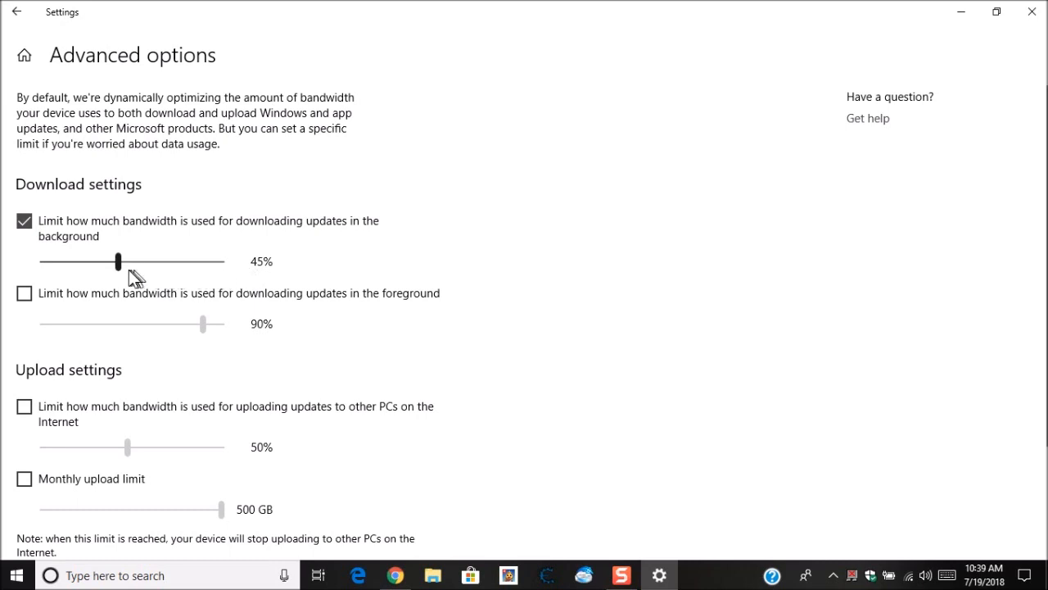
{"action": "left_click_drag", "start_coordinate": [118, 261], "coordinate": [88, 262]}
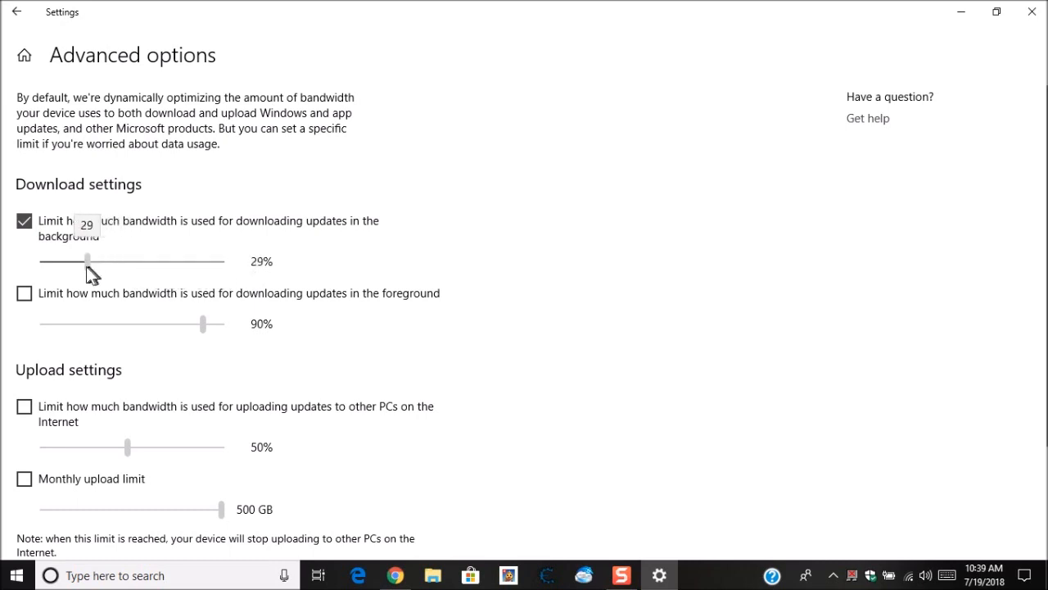
{"action": "left_click_drag", "start_coordinate": [87, 260], "coordinate": [55, 261]}
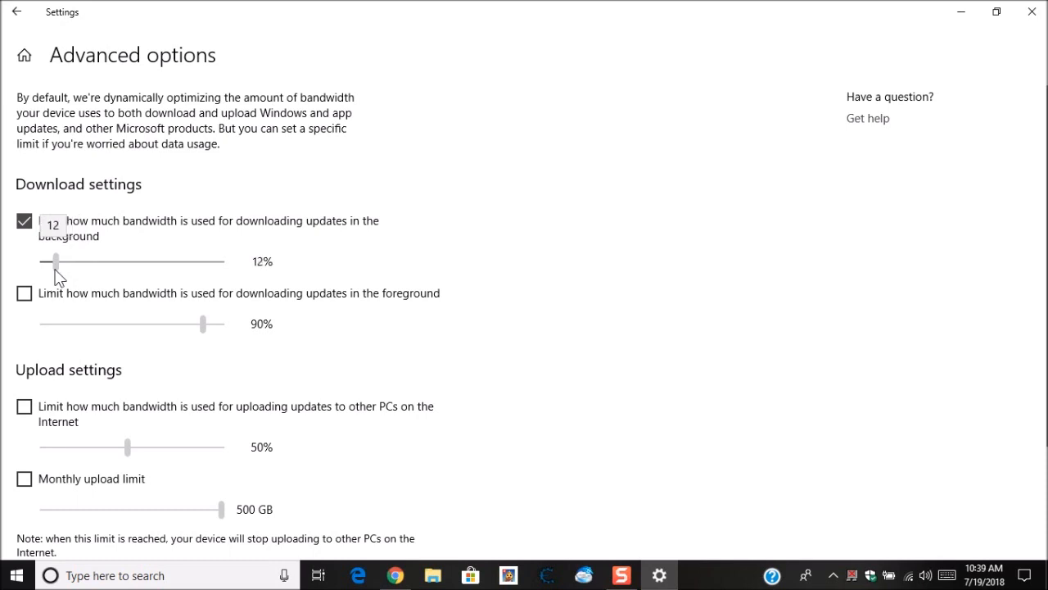
{"action": "left_click_drag", "start_coordinate": [54, 261], "coordinate": [51, 260]}
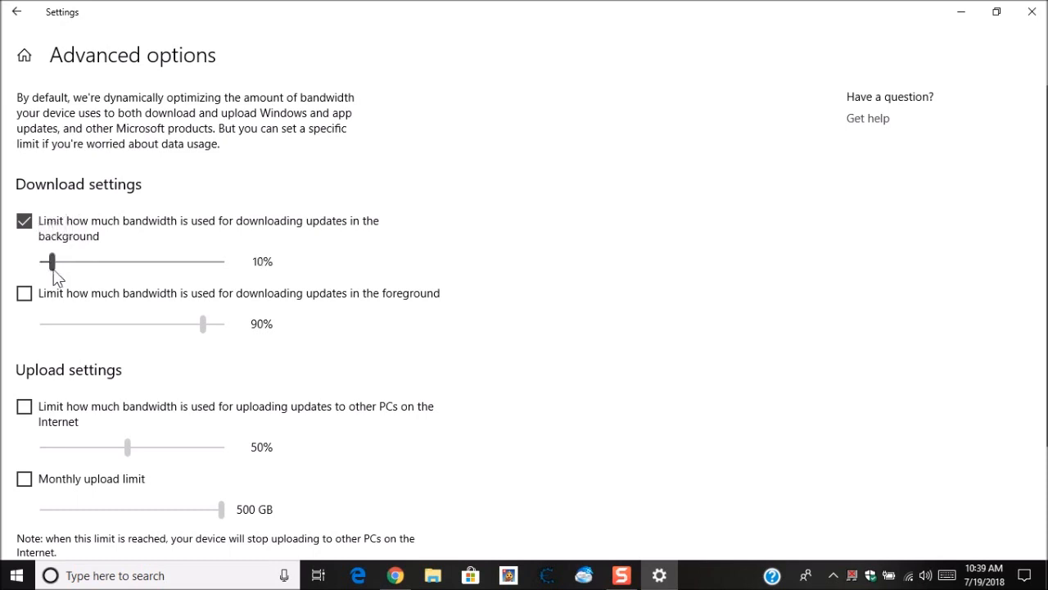
{"action": "mouse_move", "coordinate": [449, 268]}
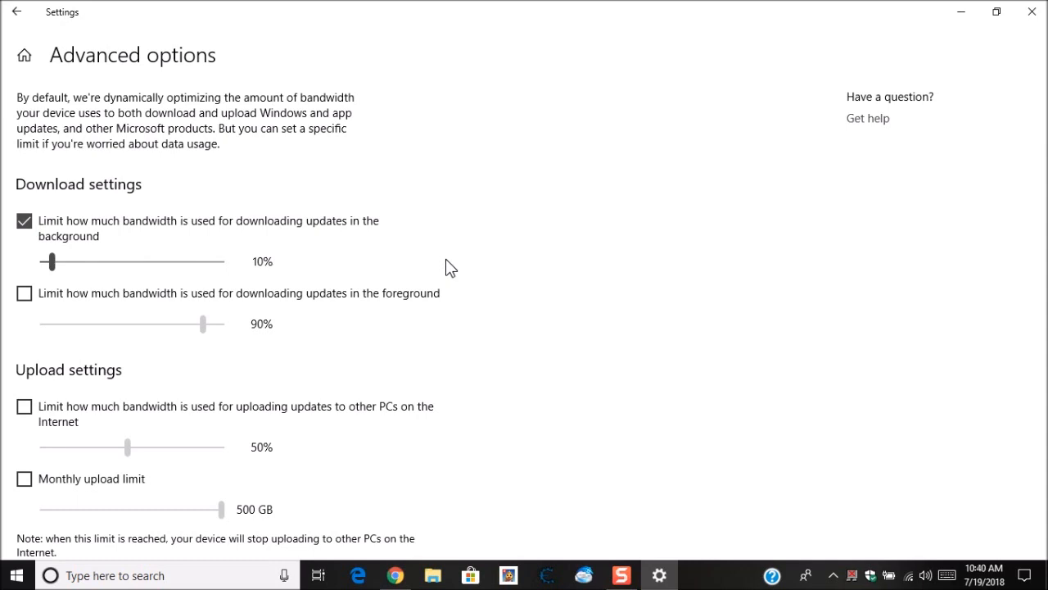
{"action": "mouse_move", "coordinate": [43, 295]}
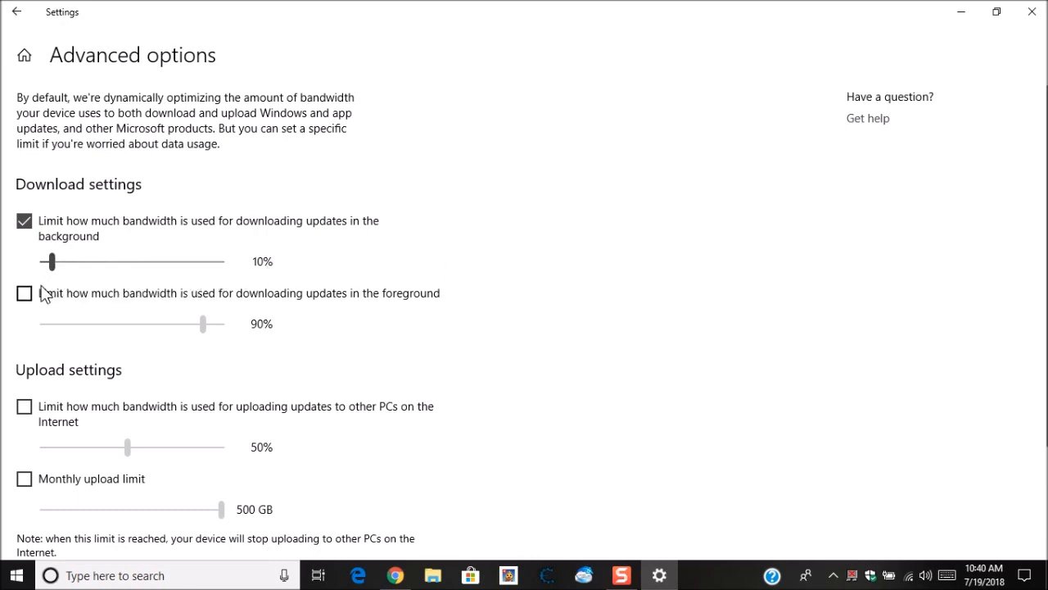
Enable the foreground download bandwidth limit, leaving it at 90%.
{"action": "left_click", "coordinate": [23, 292]}
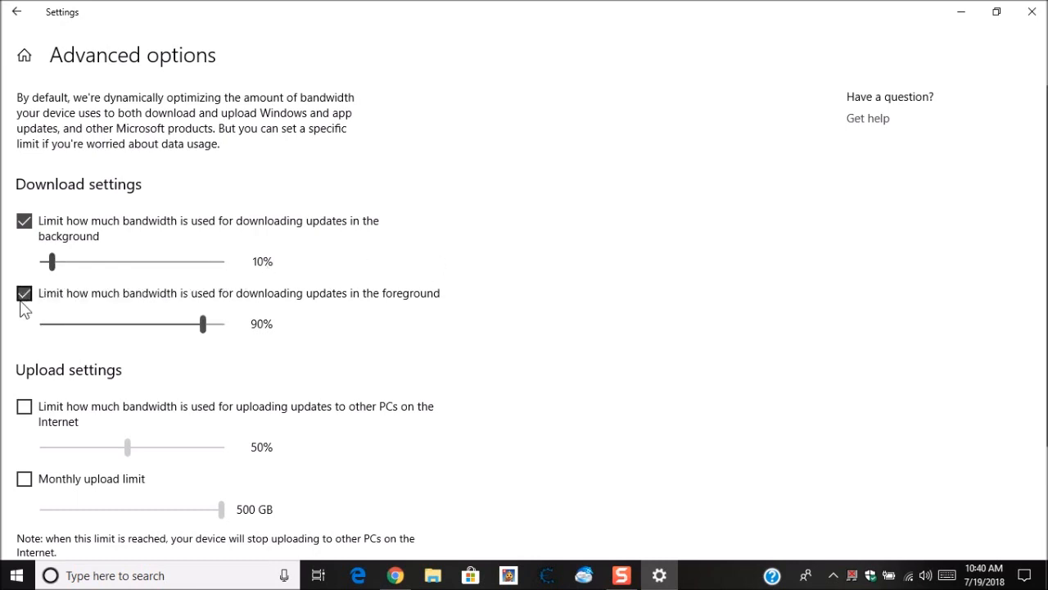
{"action": "mouse_move", "coordinate": [200, 325]}
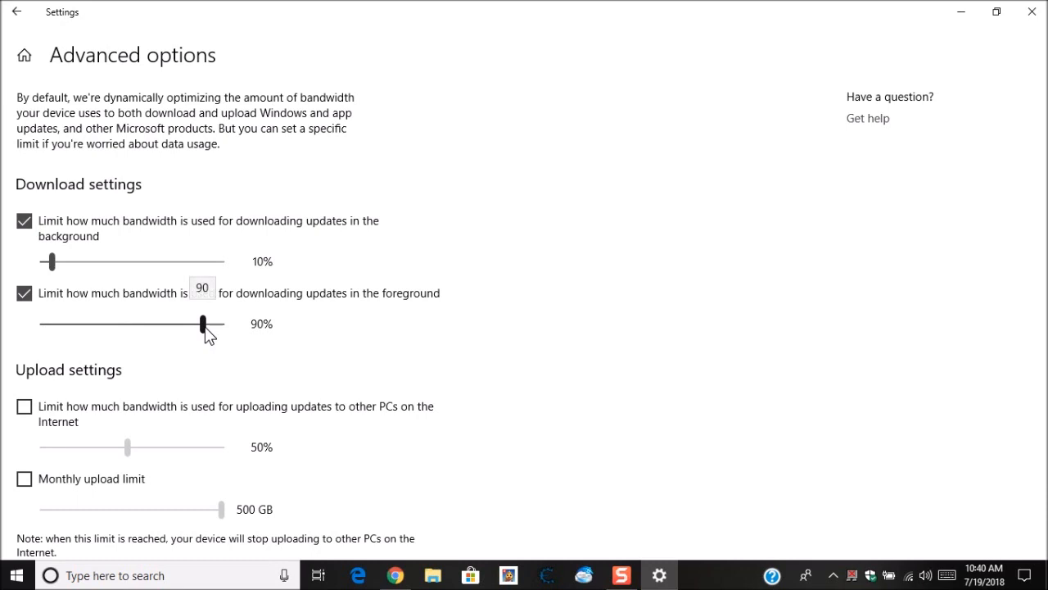
{"action": "mouse_move", "coordinate": [215, 344]}
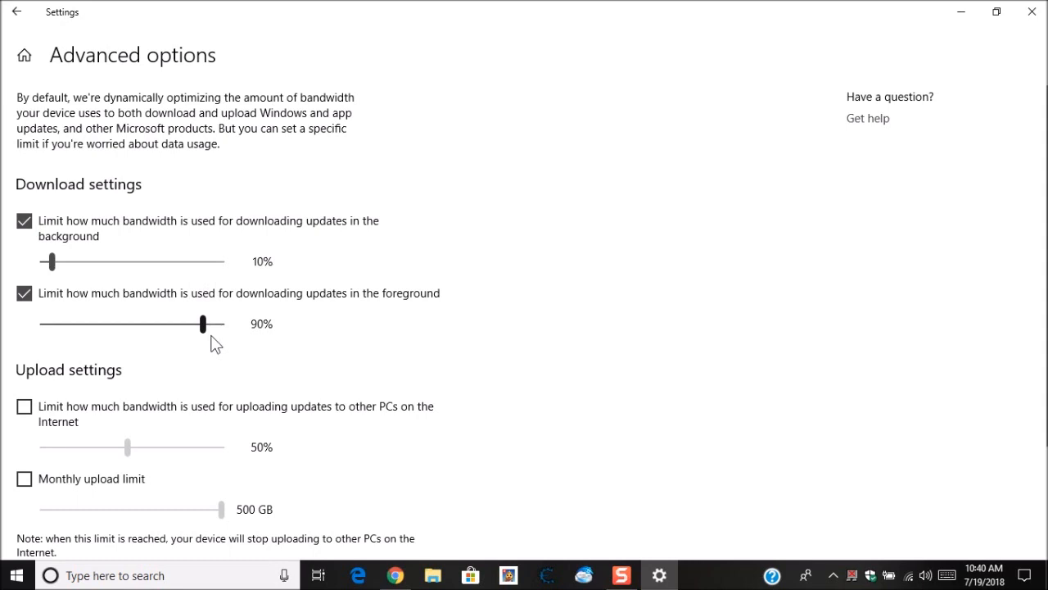
{"action": "mouse_move", "coordinate": [59, 393]}
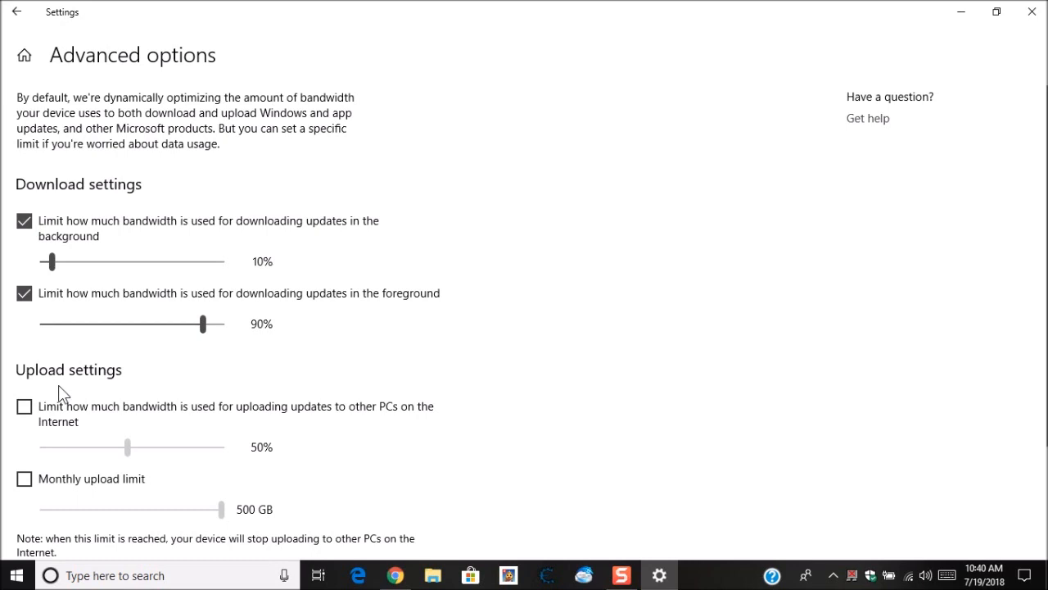
{"action": "mouse_move", "coordinate": [73, 420]}
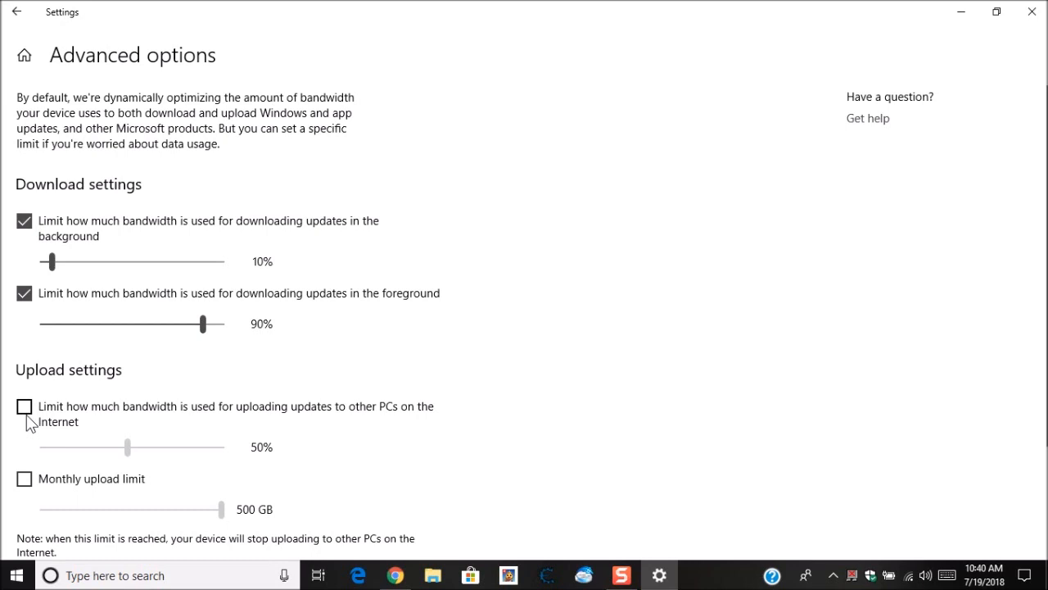
{"action": "mouse_move", "coordinate": [36, 432]}
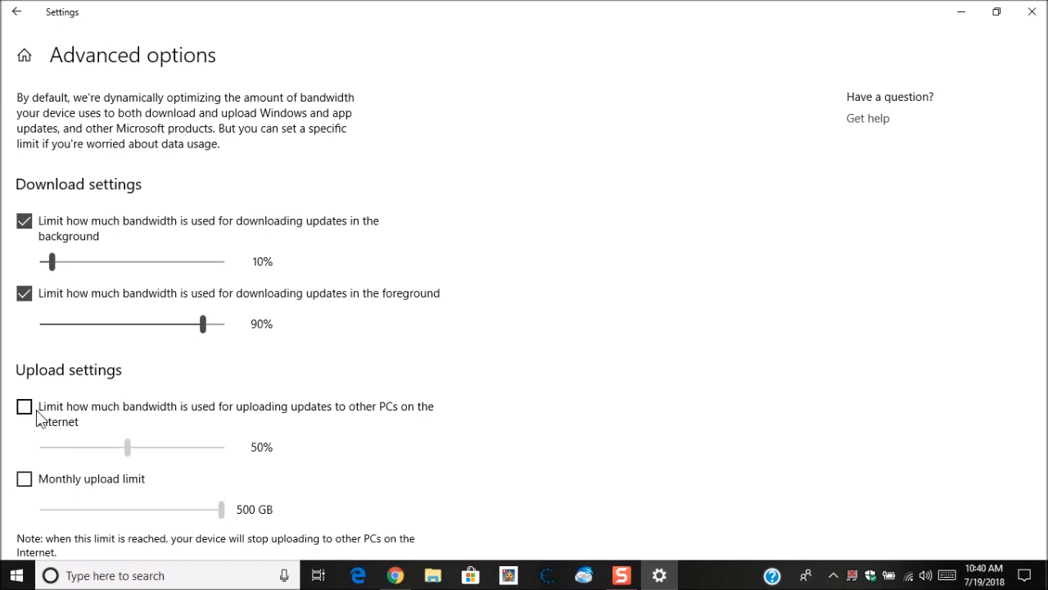
Limit upload bandwidth to other PCs to 10%.
{"action": "left_click", "coordinate": [23, 411]}
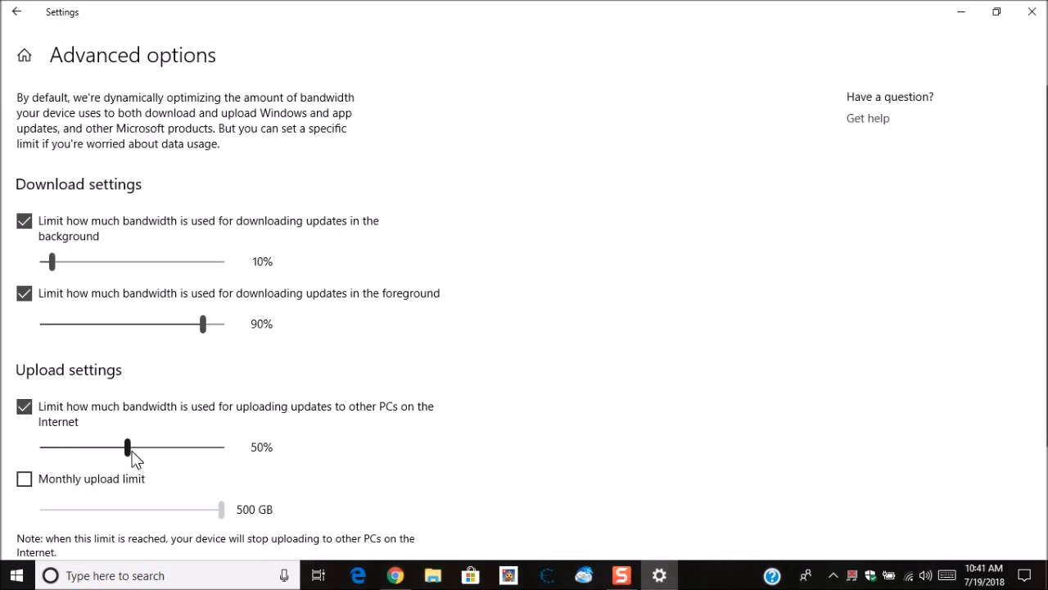
{"action": "left_click_drag", "start_coordinate": [127, 446], "coordinate": [74, 446]}
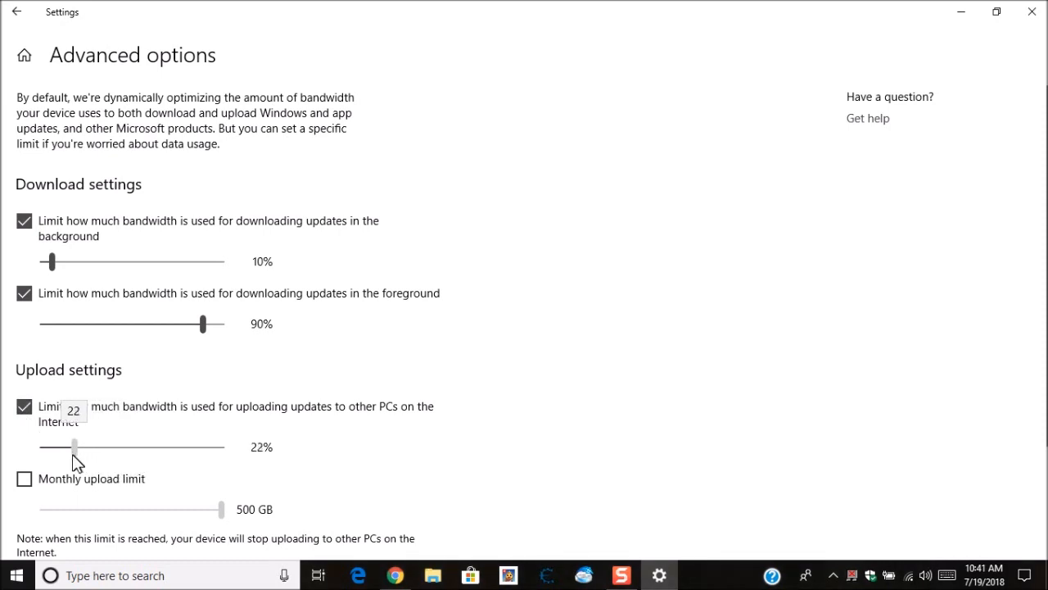
{"action": "left_click_drag", "start_coordinate": [75, 445], "coordinate": [60, 446]}
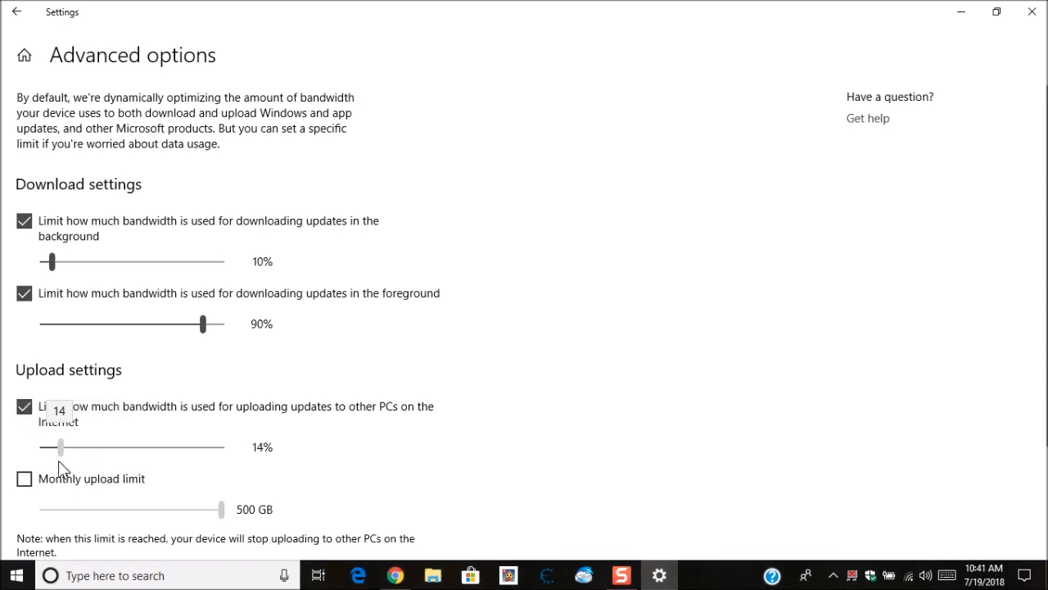
{"action": "left_click_drag", "start_coordinate": [61, 446], "coordinate": [51, 446]}
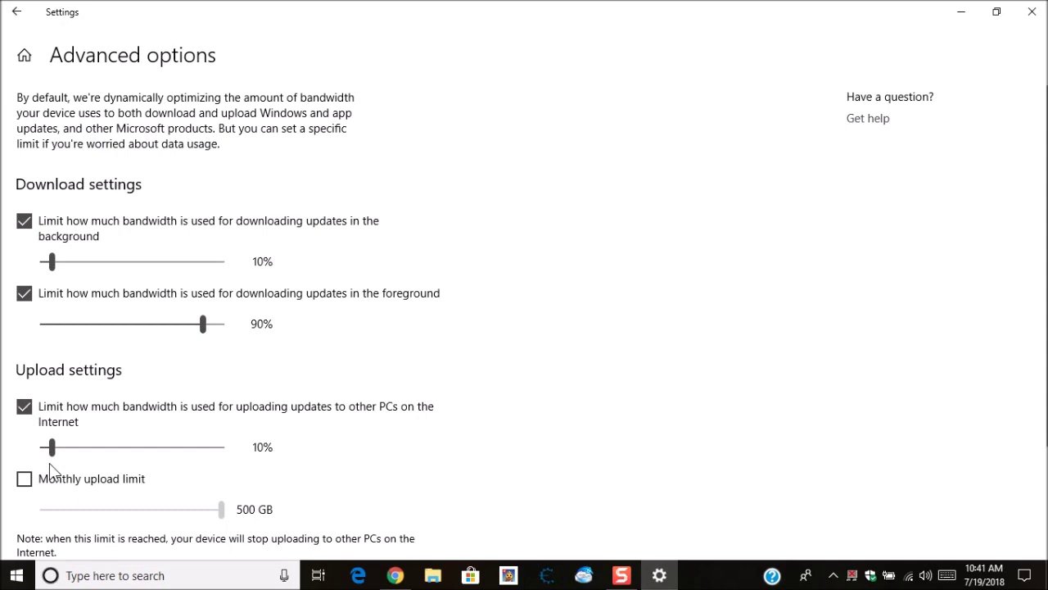
{"action": "mouse_move", "coordinate": [41, 493]}
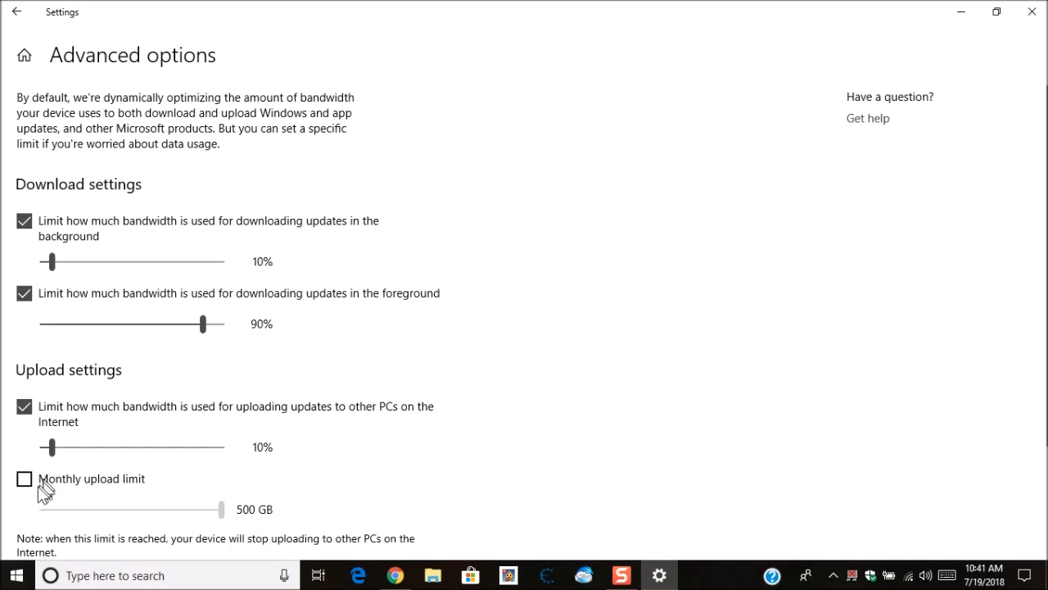
Enable the monthly upload limit and lower it from 500 GB to 5 GB.
{"action": "left_click", "coordinate": [22, 480]}
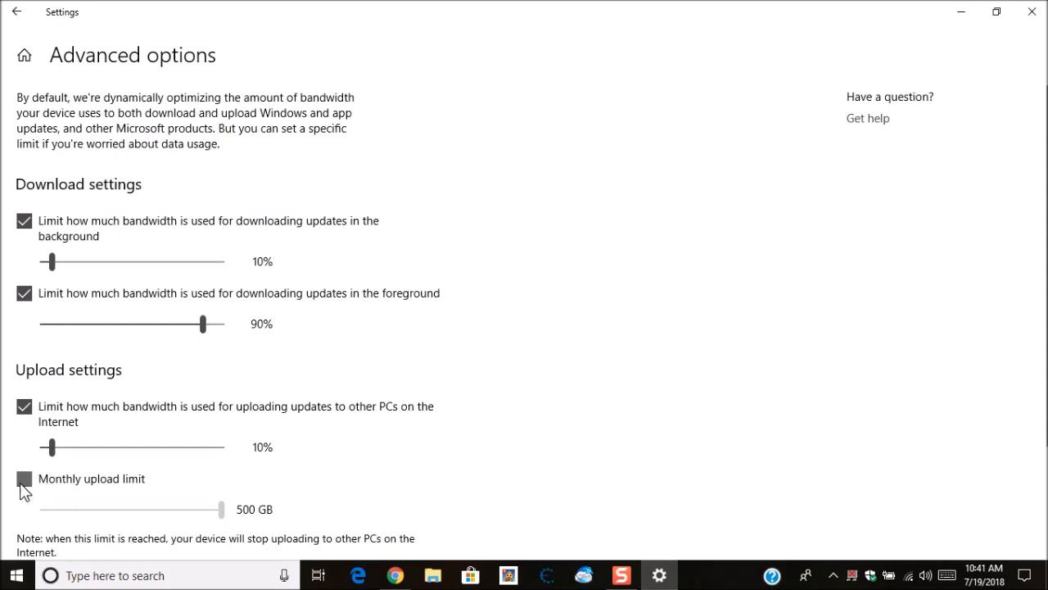
{"action": "left_click", "coordinate": [22, 479]}
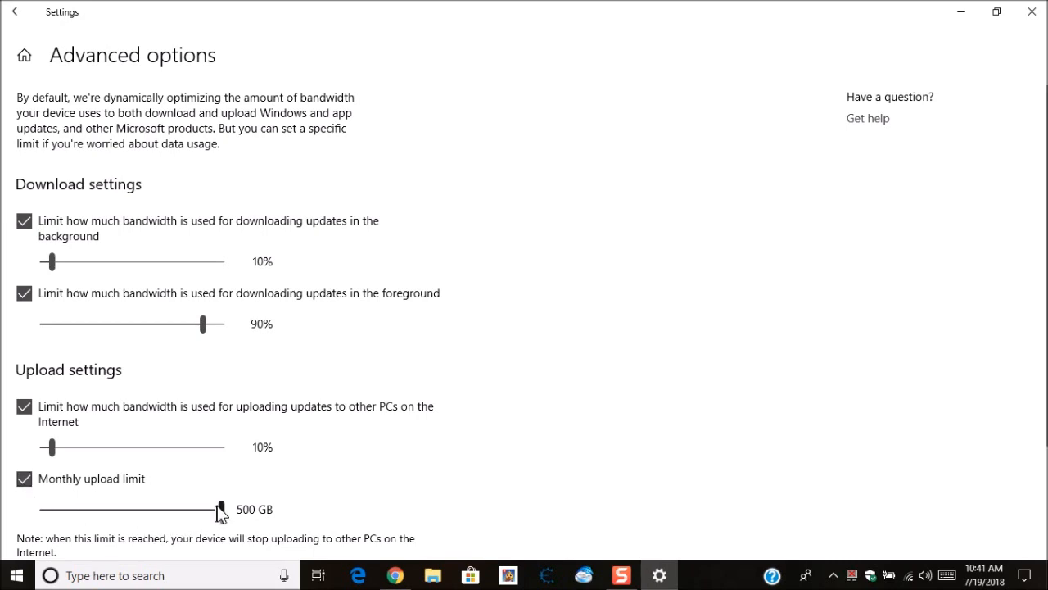
{"action": "left_click_drag", "start_coordinate": [221, 510], "coordinate": [61, 509]}
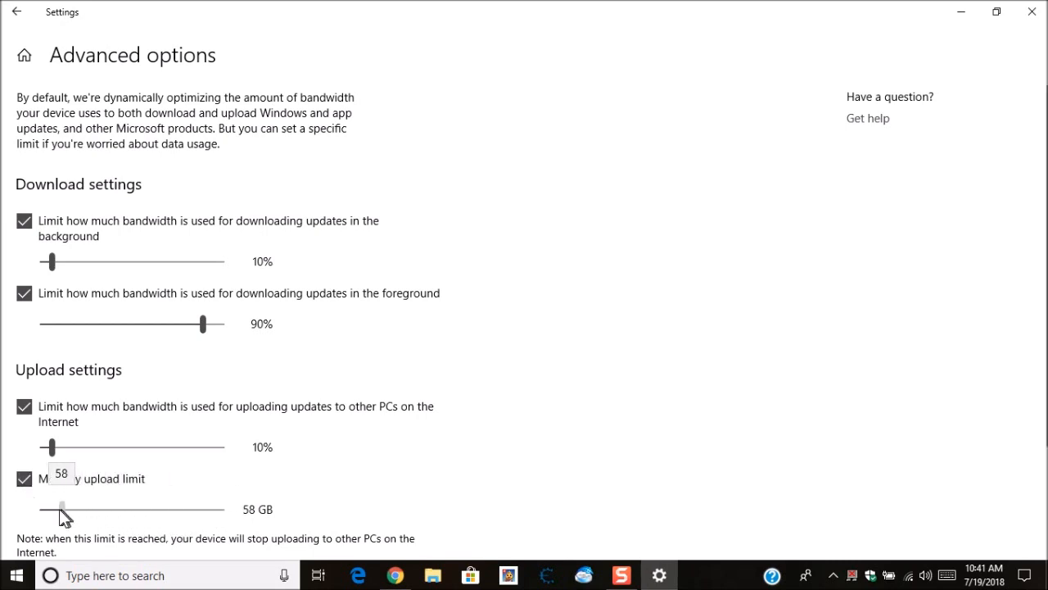
{"action": "left_click_drag", "start_coordinate": [62, 507], "coordinate": [43, 508]}
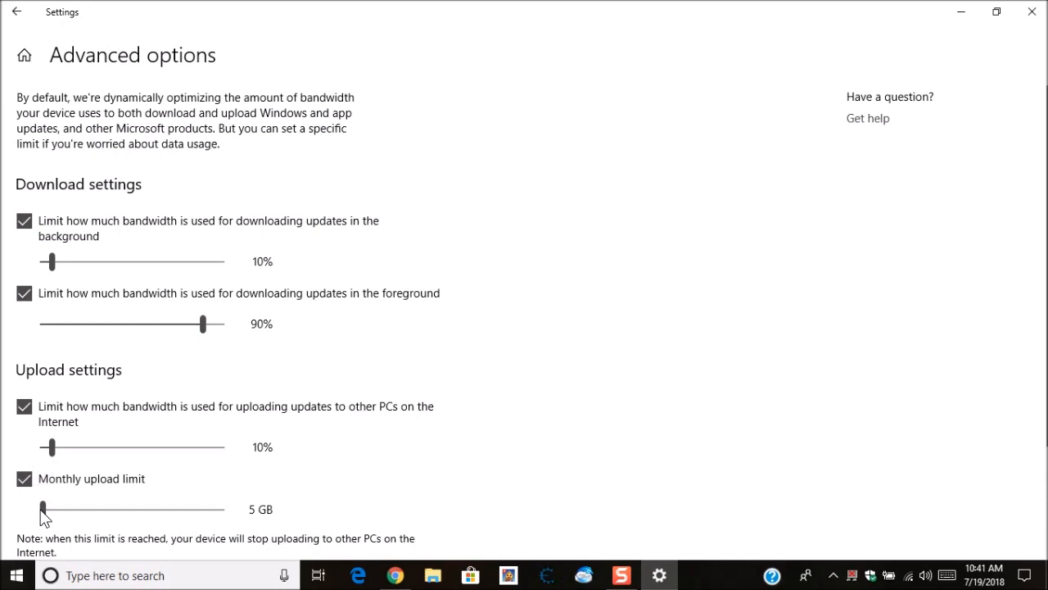
{"action": "scroll", "scroll_direction": "down", "scroll_amount": 3}
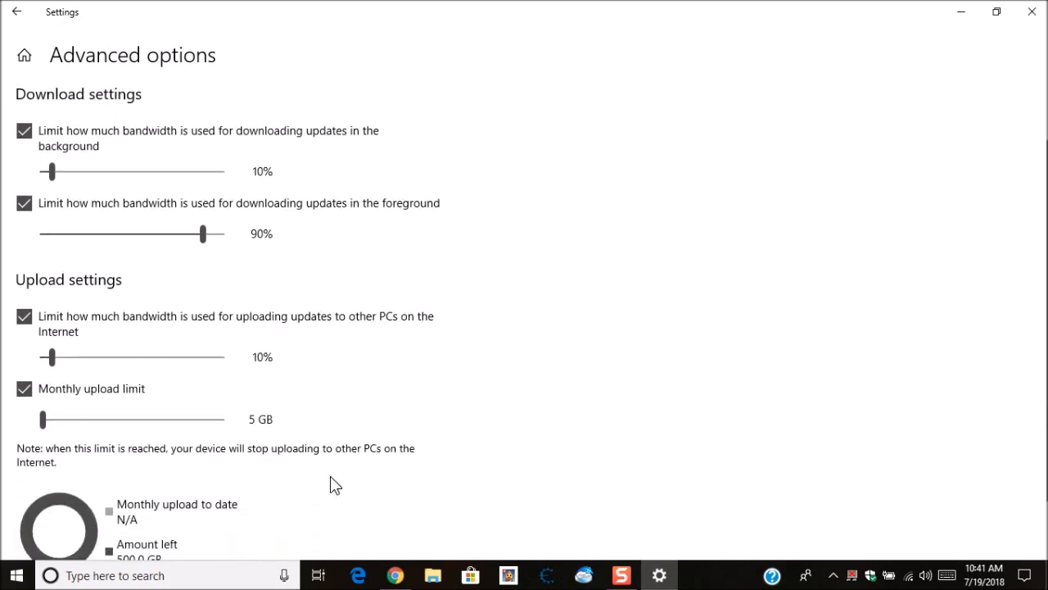
{"action": "scroll", "scroll_direction": "down", "scroll_amount": 3}
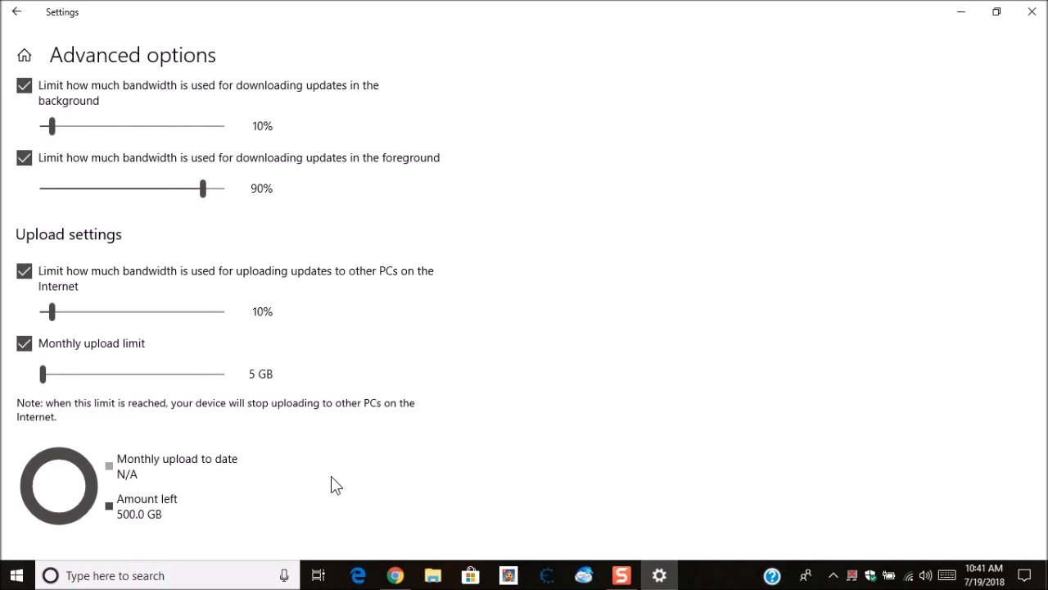
{"action": "mouse_move", "coordinate": [318, 500]}
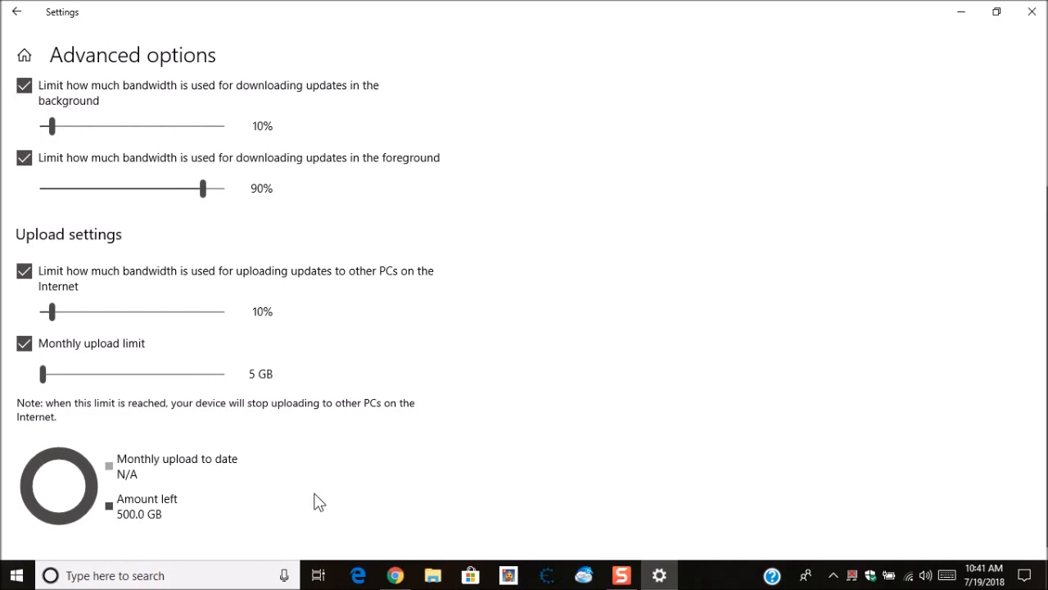
{"action": "mouse_move", "coordinate": [154, 488]}
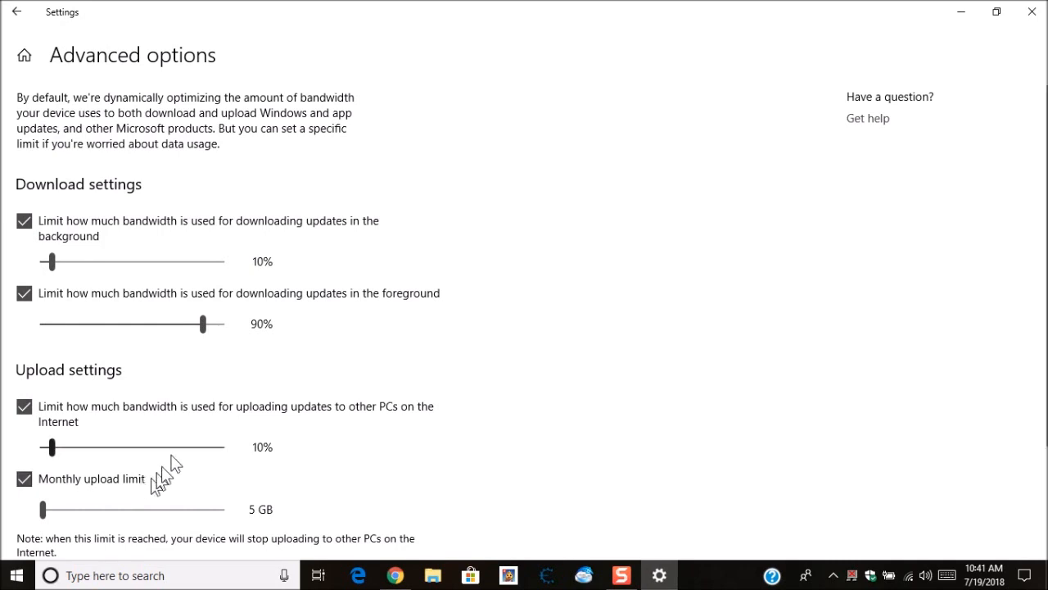
{"action": "mouse_move", "coordinate": [65, 276]}
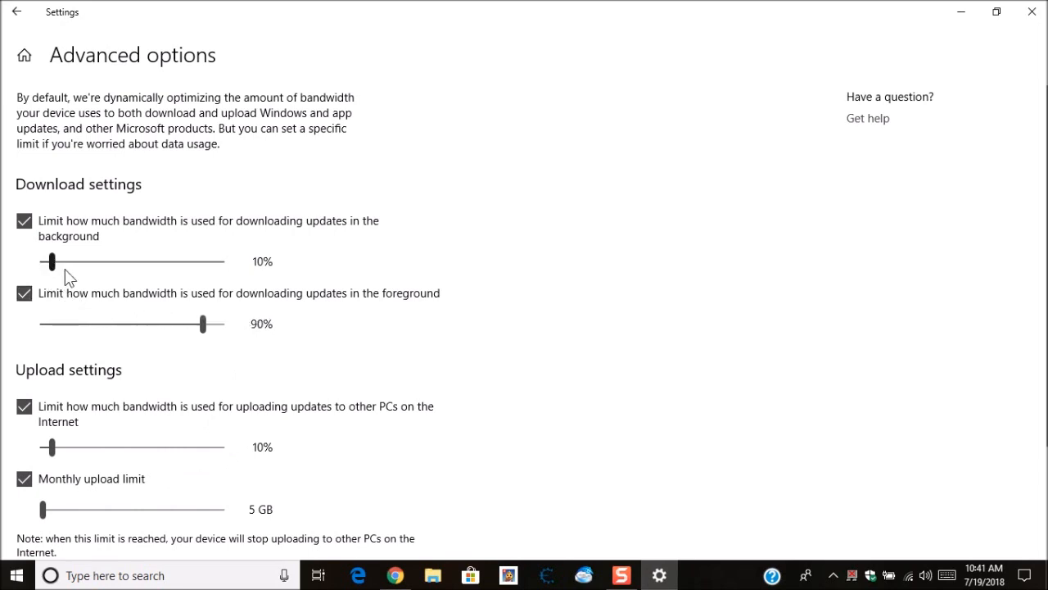
{"action": "mouse_move", "coordinate": [247, 337]}
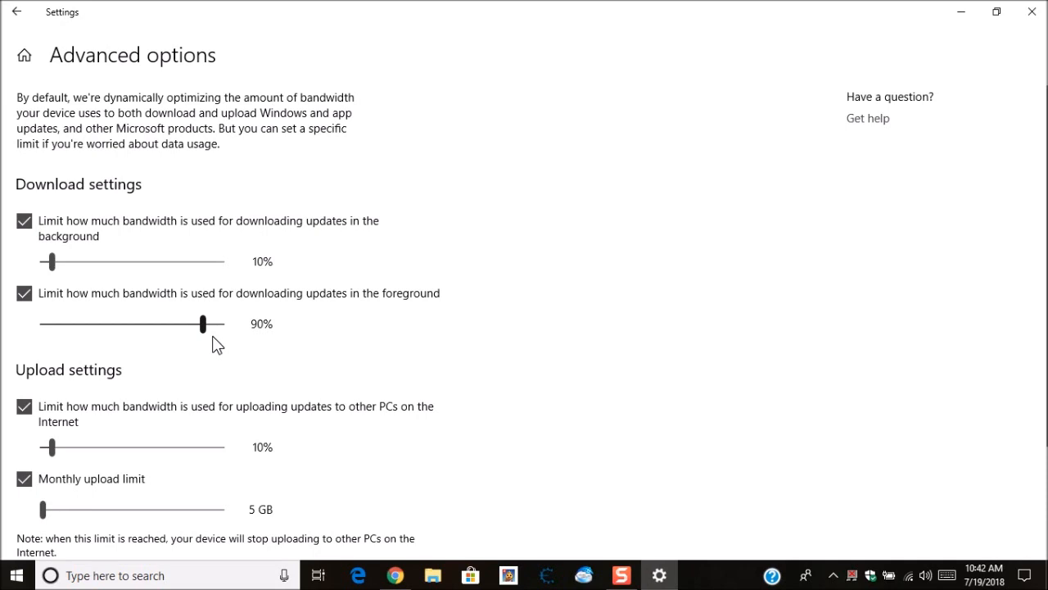
{"action": "mouse_move", "coordinate": [221, 349]}
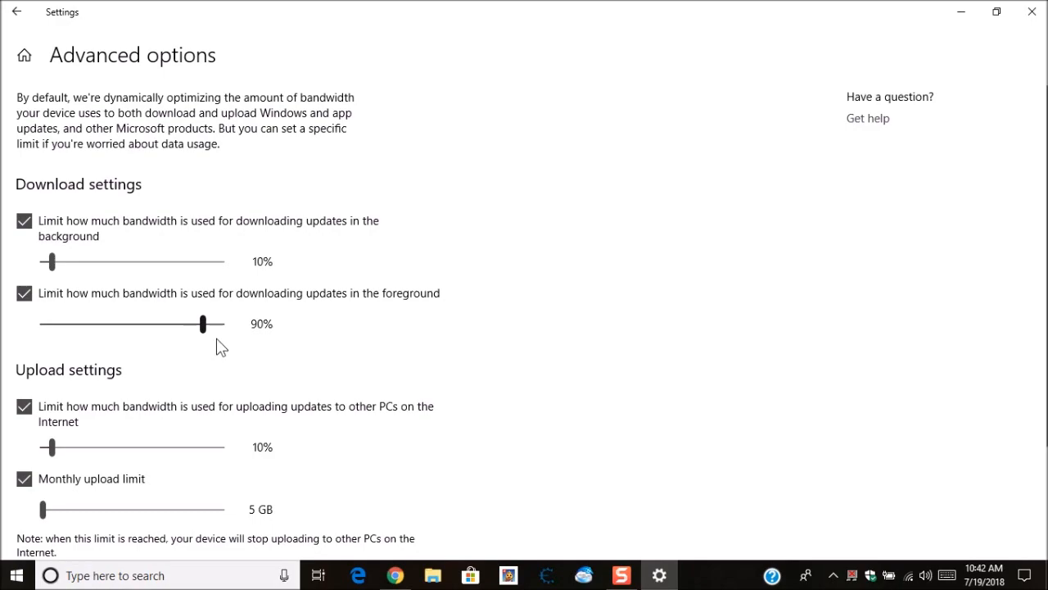
Close the Settings window to return to the lightning-wallpaper desktop.
{"action": "left_click", "coordinate": [1028, 16]}
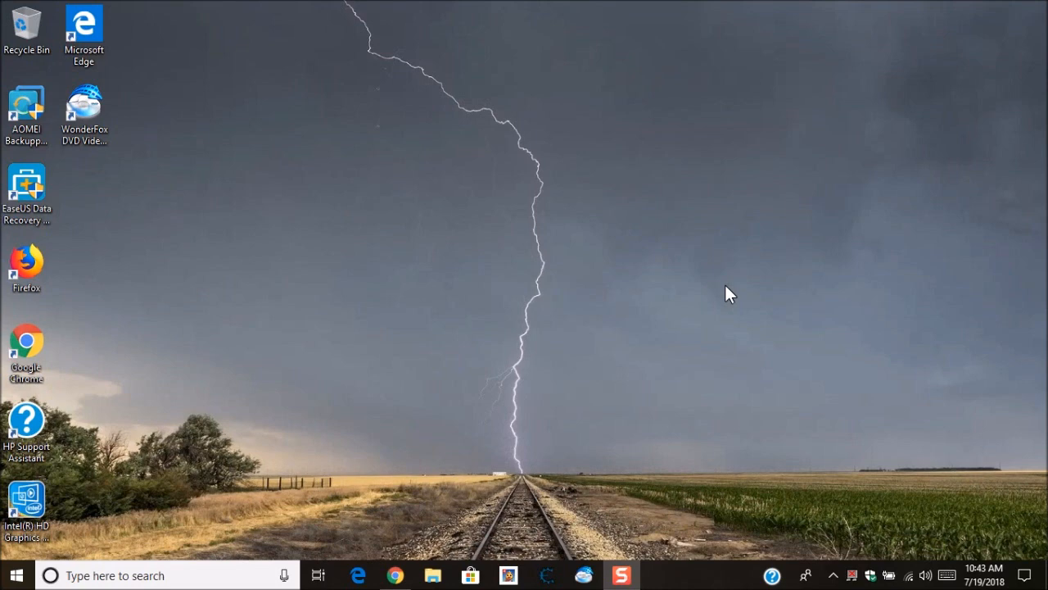
{"action": "mouse_move", "coordinate": [705, 294]}
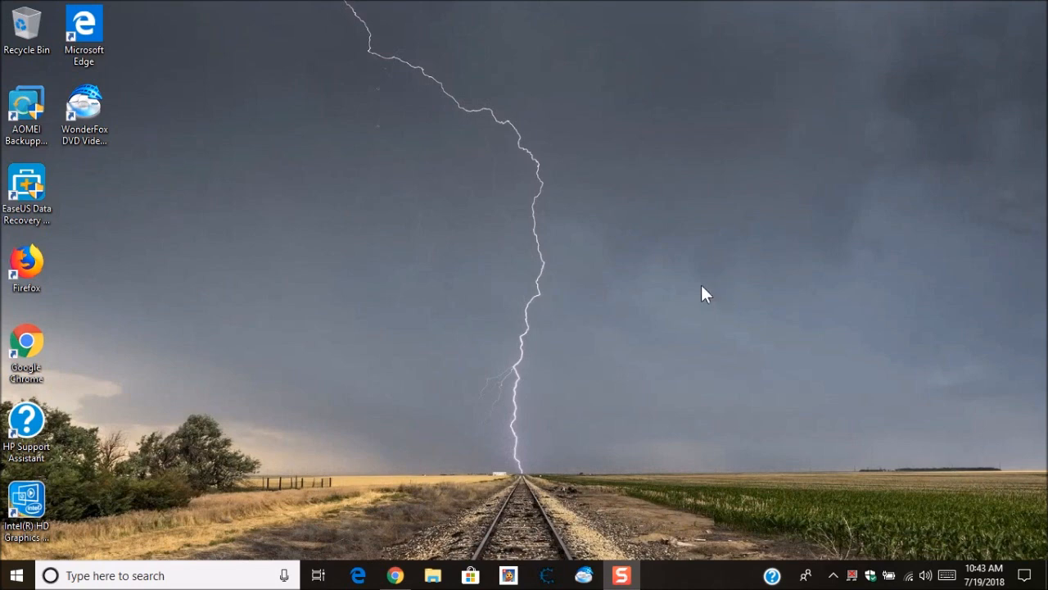